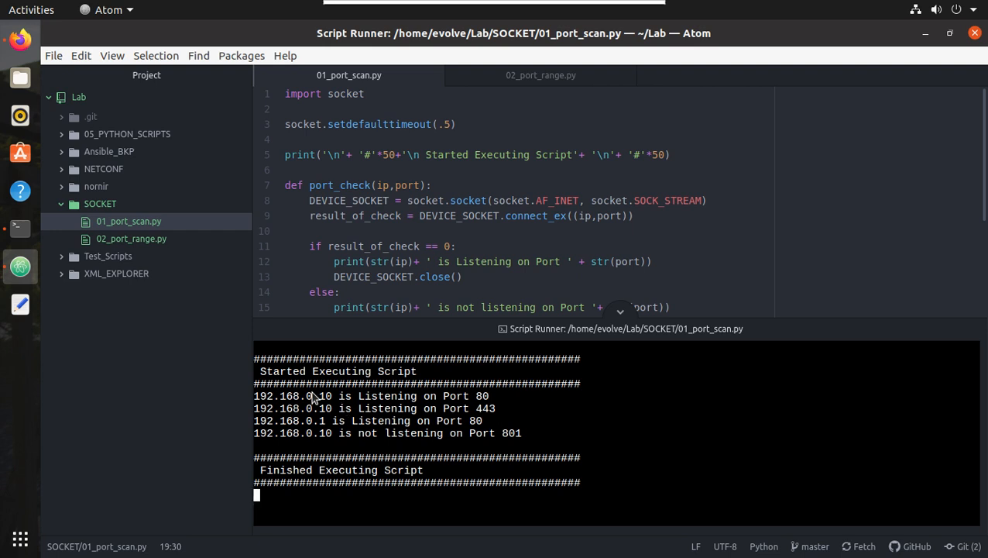
{"action": "mouse_move", "coordinate": [499, 402]}
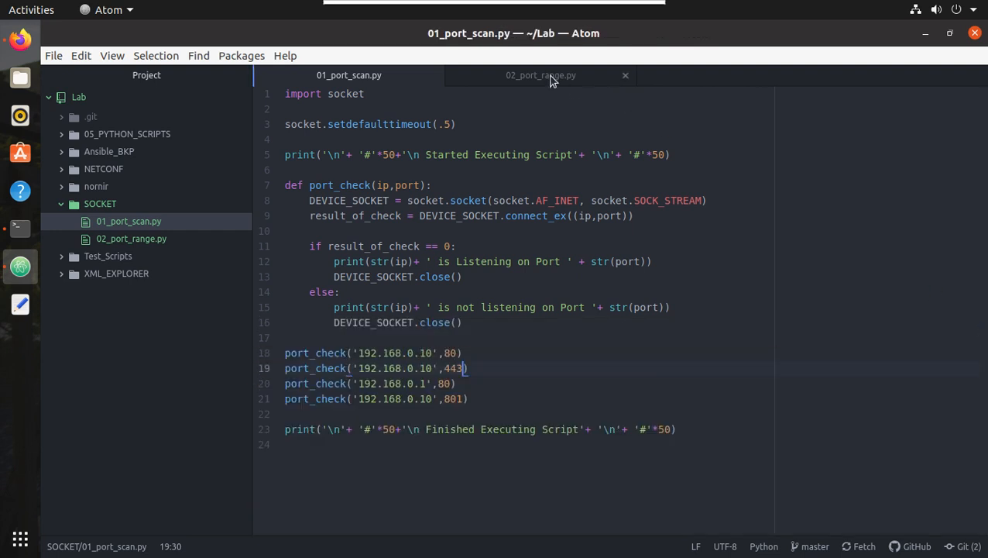
- Review the 02_port_range.py run output and close the Script Runner panel
{"action": "left_click", "coordinate": [540, 74]}
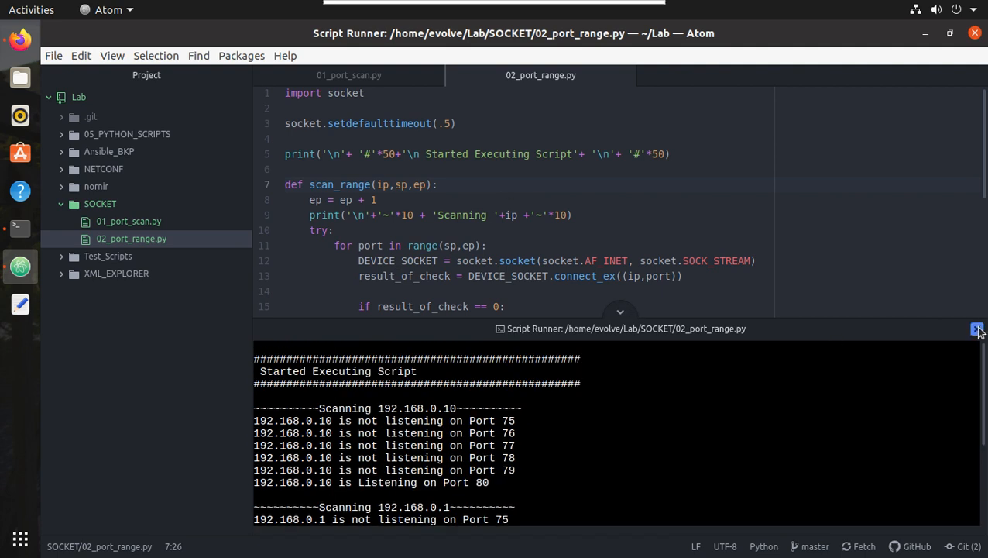
{"action": "left_click", "coordinate": [976, 329]}
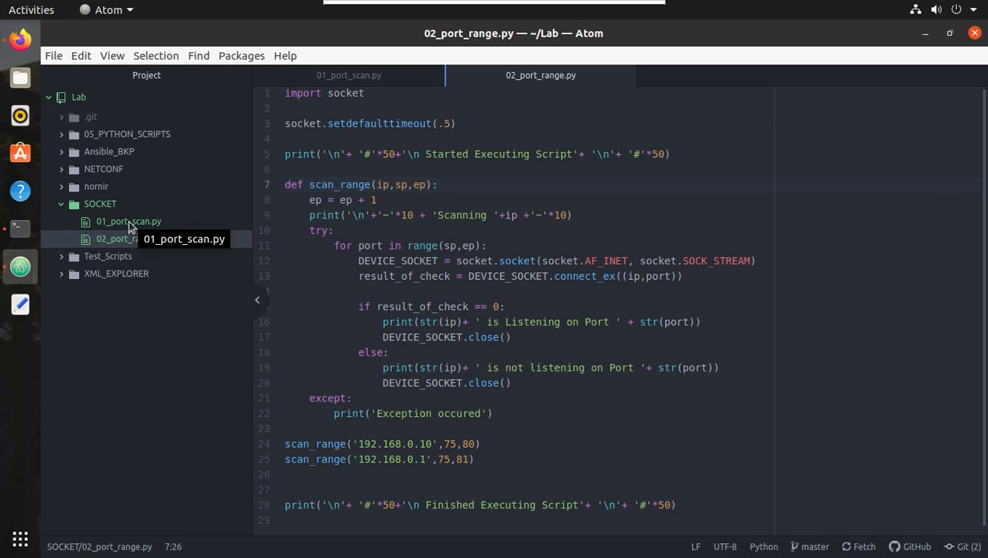
- Duplicate 01_port_scan.py from the tree view as SOCKET/03_fqdn_scan.py
{"action": "right_click", "coordinate": [129, 220]}
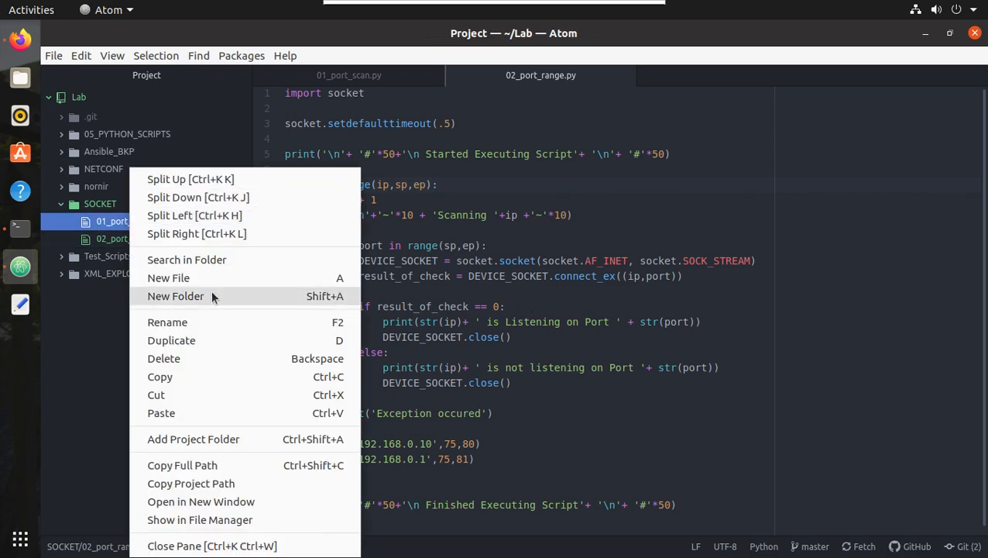
{"action": "mouse_move", "coordinate": [178, 344]}
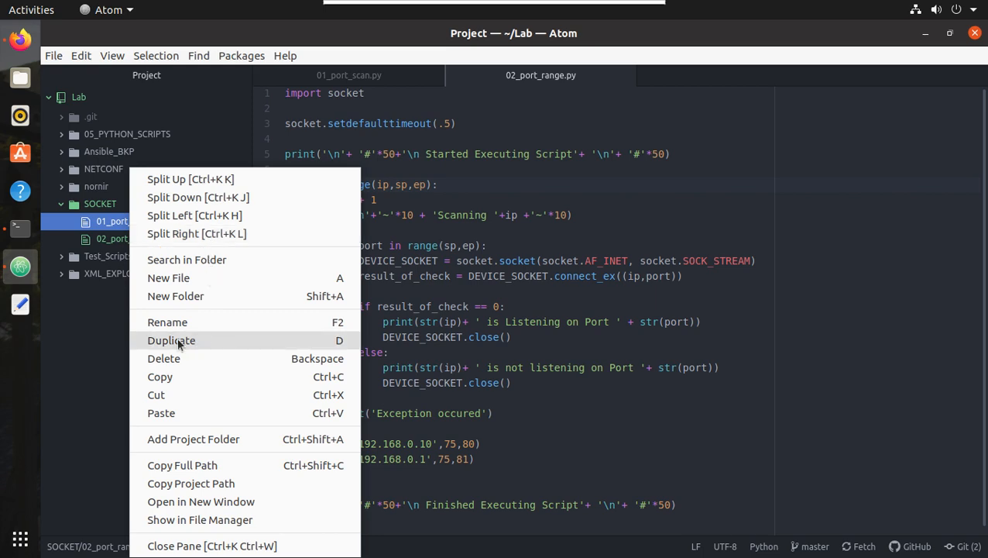
{"action": "left_click", "coordinate": [170, 340]}
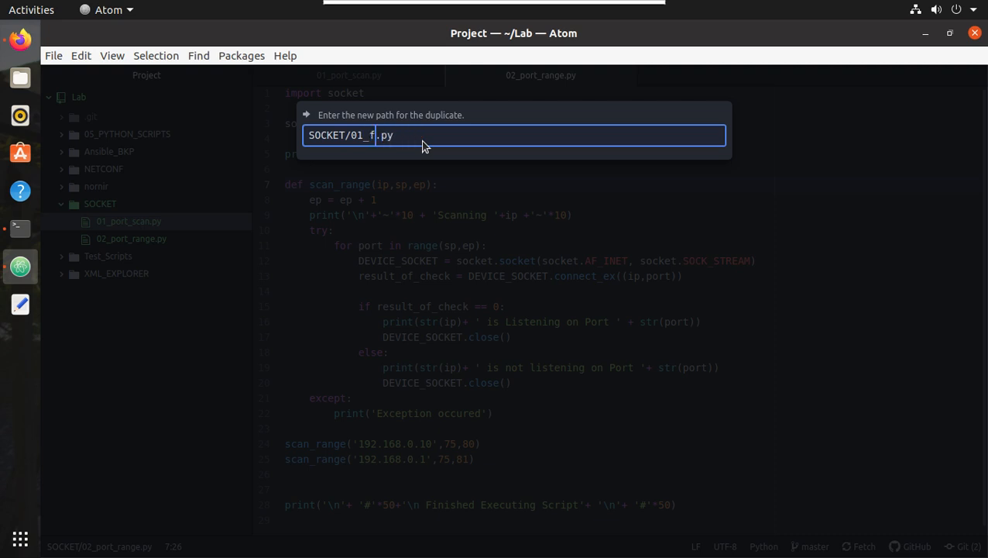
{"action": "type", "text": "qdn_sc"}
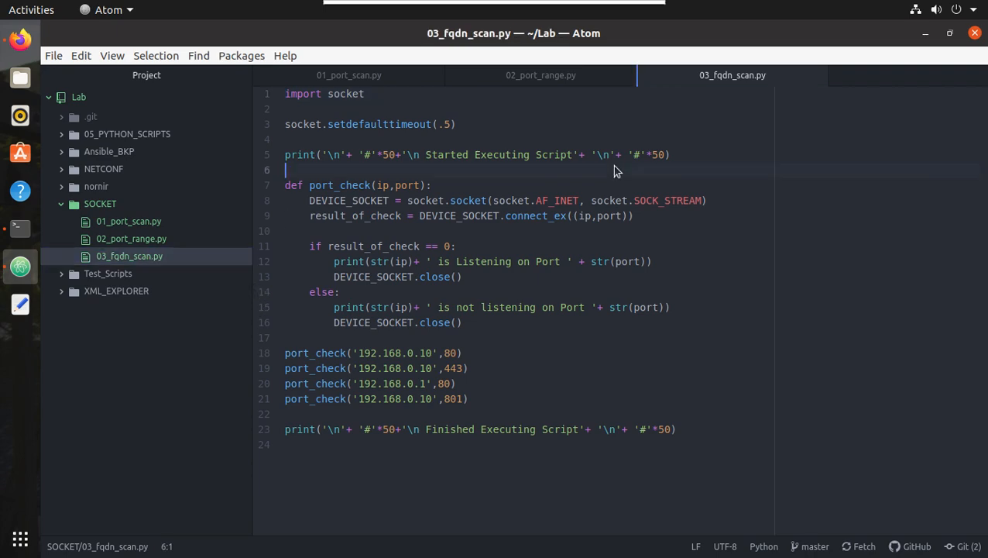
{"action": "mouse_move", "coordinate": [20, 39]}
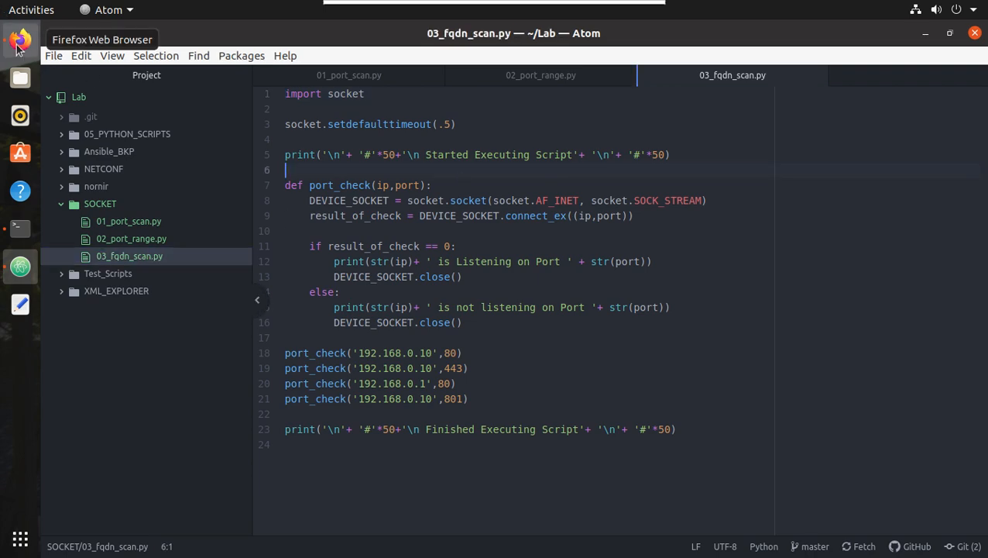
- In the Firefox socket docs, select the socket.gethostname() signature for copying
{"action": "left_click", "coordinate": [20, 39]}
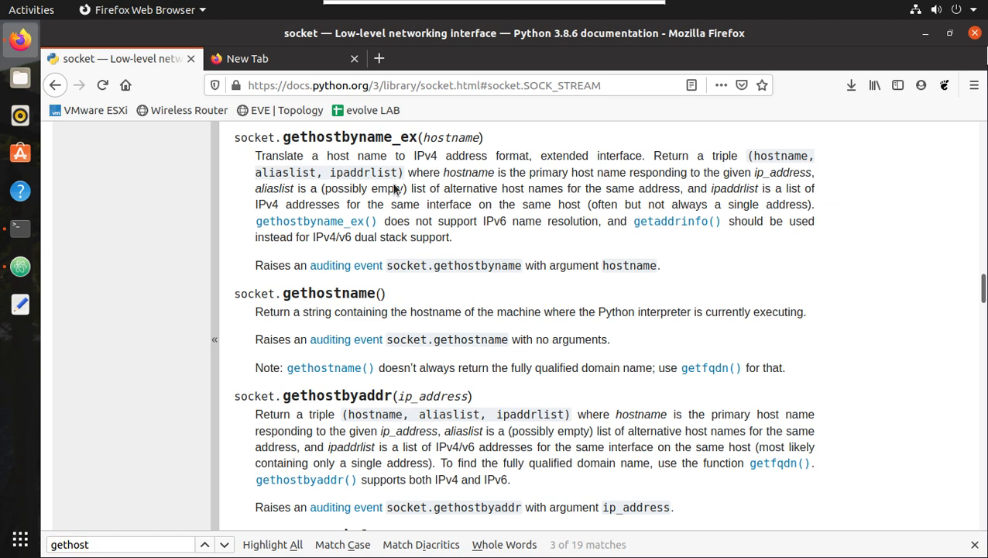
{"action": "mouse_move", "coordinate": [441, 373]}
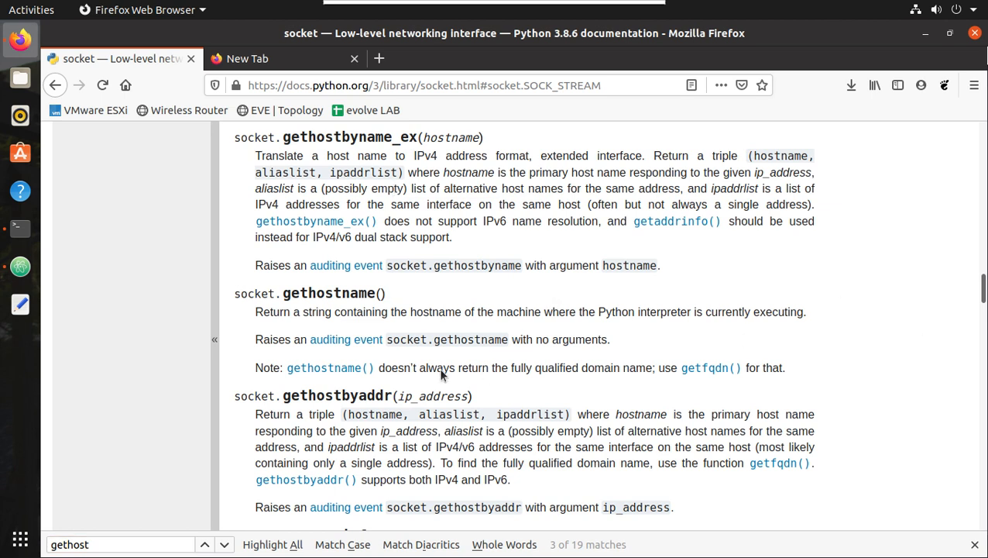
{"action": "mouse_move", "coordinate": [298, 319]}
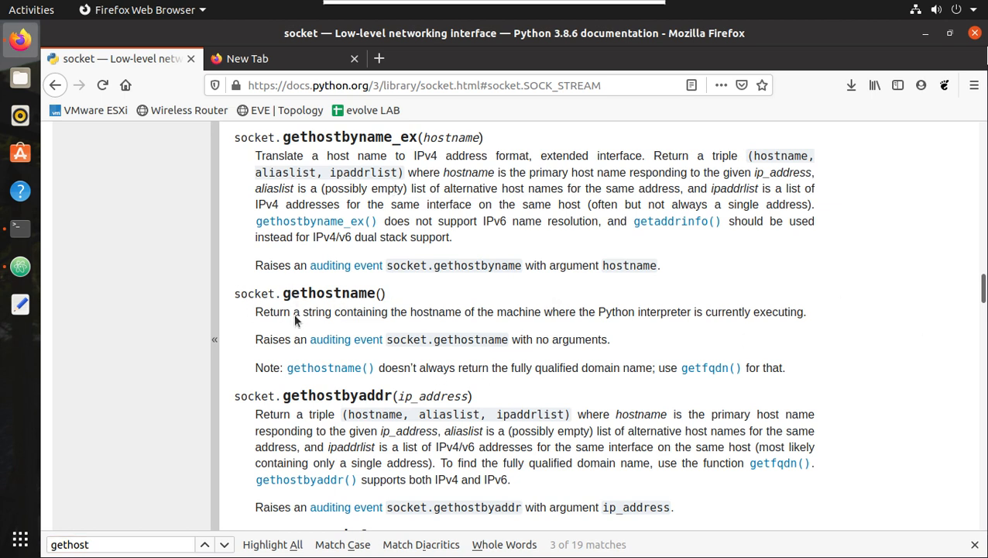
{"action": "mouse_move", "coordinate": [362, 316]}
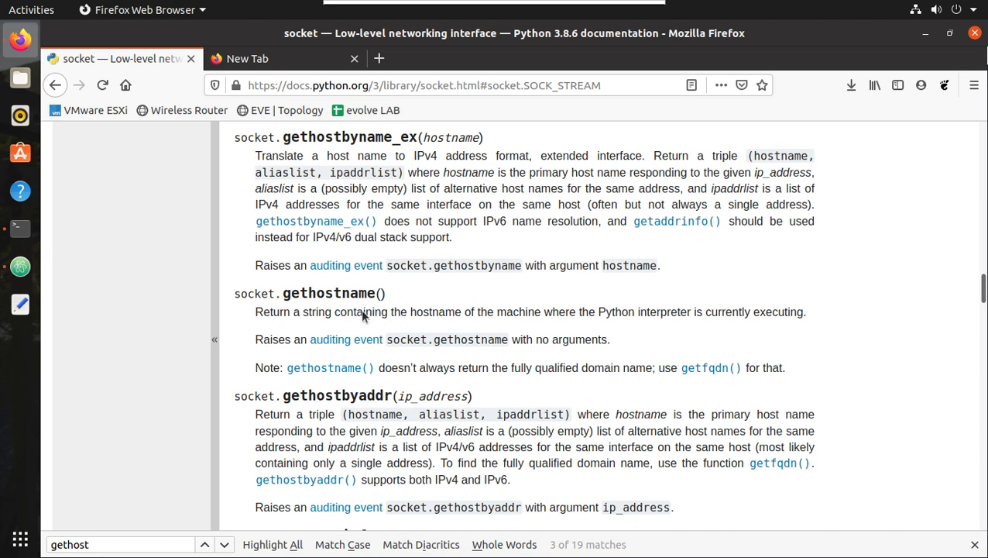
{"action": "mouse_move", "coordinate": [517, 313]}
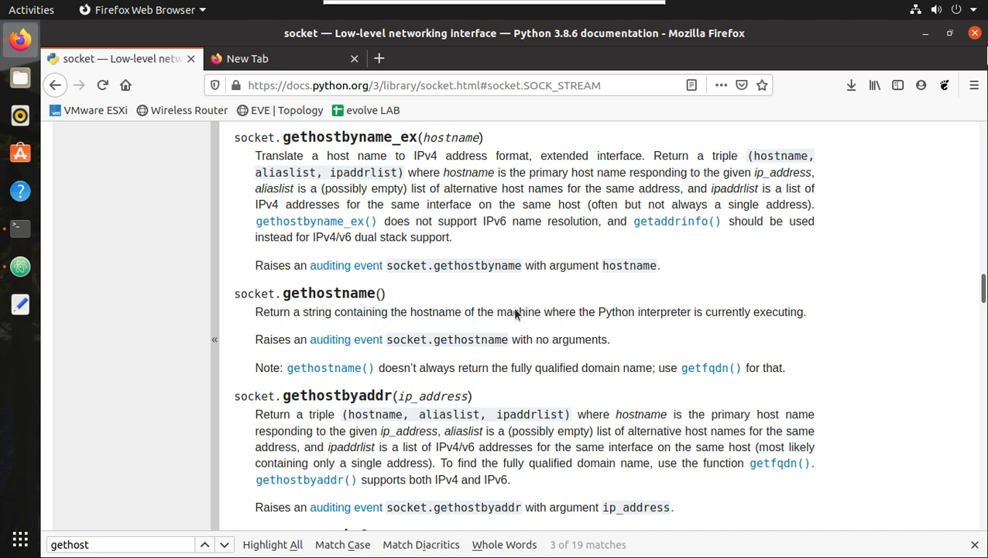
{"action": "left_click_drag", "start_coordinate": [530, 311], "coordinate": [628, 311]}
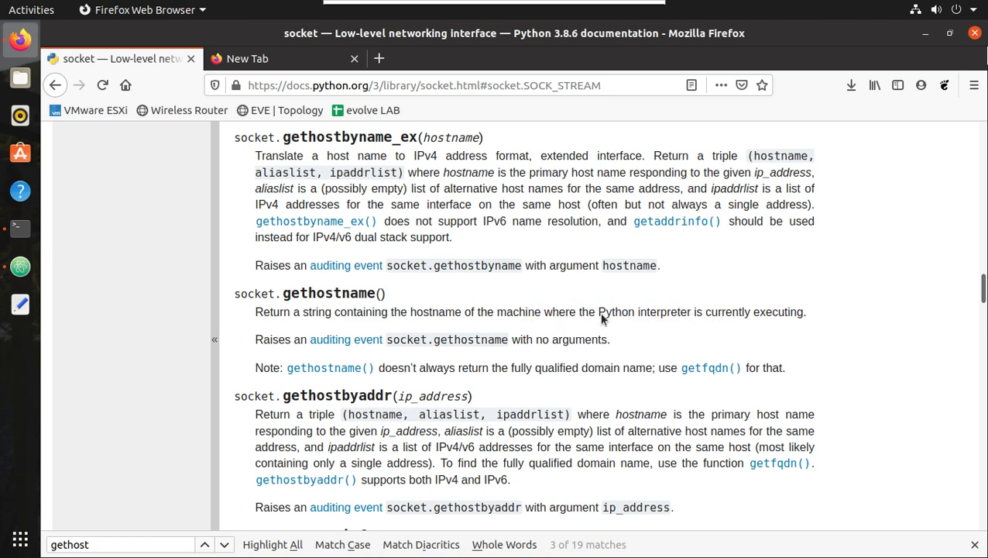
{"action": "mouse_move", "coordinate": [384, 300]}
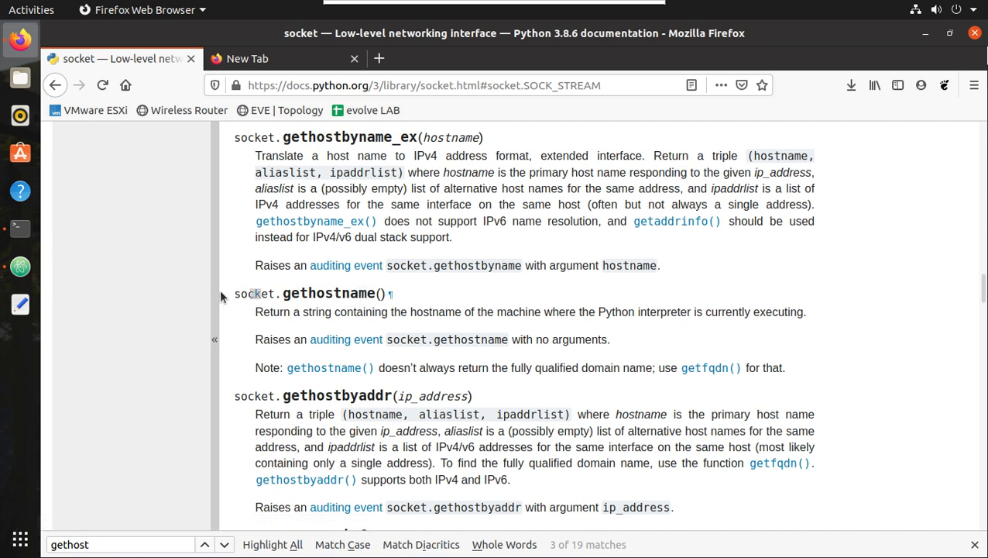
{"action": "left_click_drag", "start_coordinate": [235, 293], "coordinate": [318, 293]}
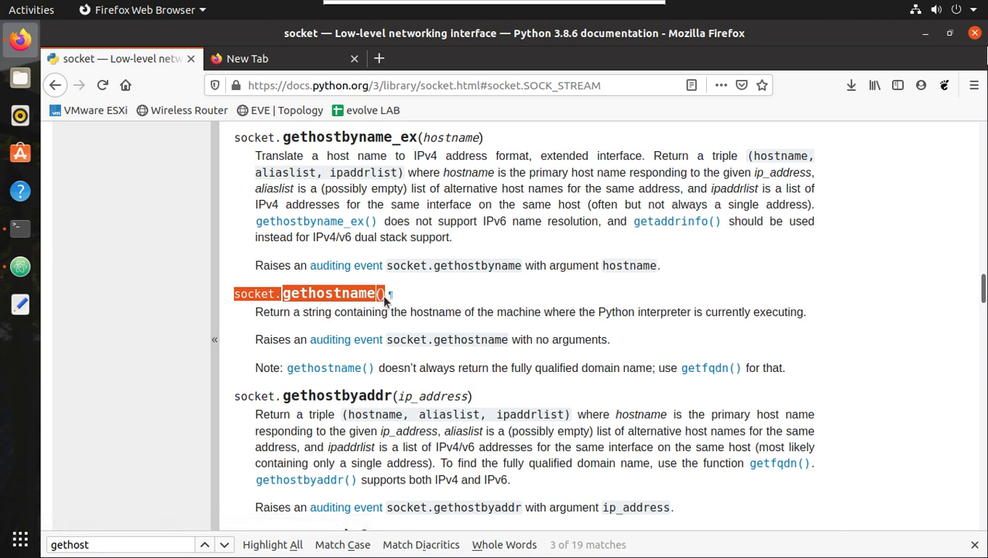
{"action": "mouse_move", "coordinate": [20, 228]}
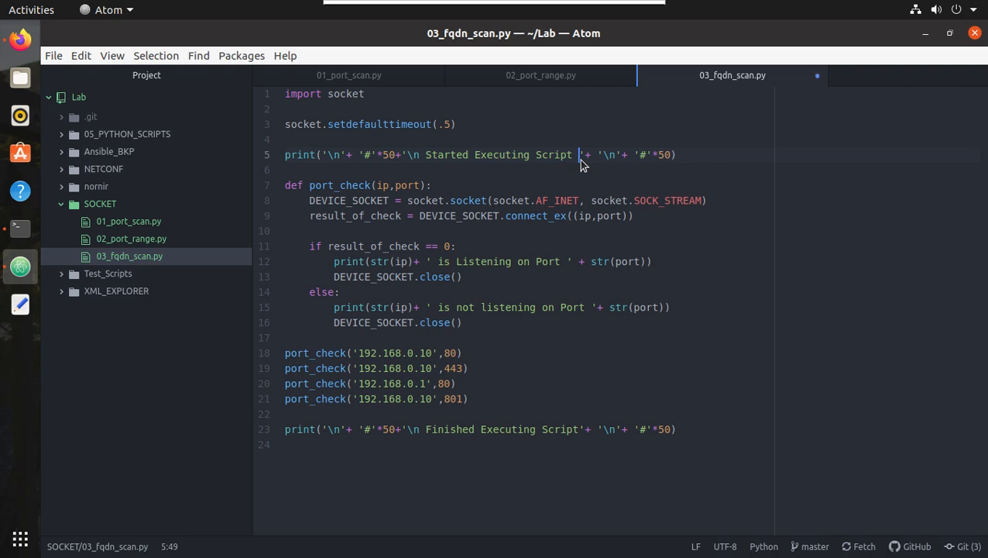
- Append ' from ' + socket.gethostname() to the start banner and run it, reporting UbuntuOS
{"action": "type", "text": "from"}
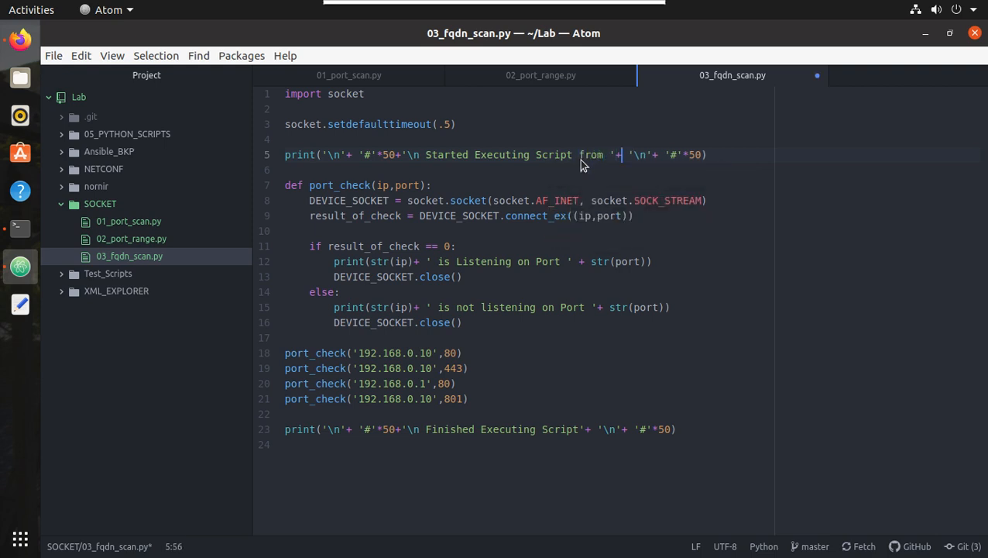
{"action": "type", "text": "socket.gethostname()+"}
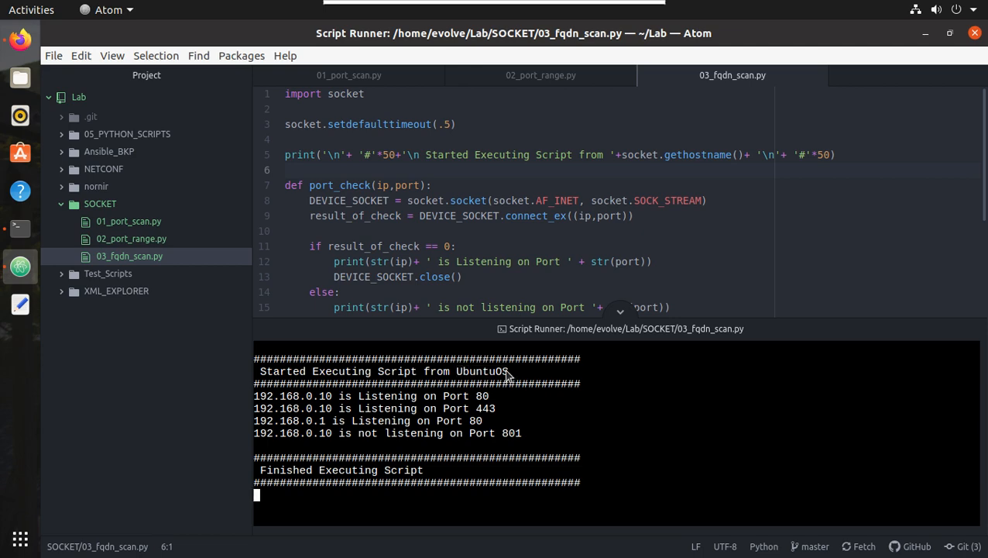
{"action": "left_click", "coordinate": [20, 228]}
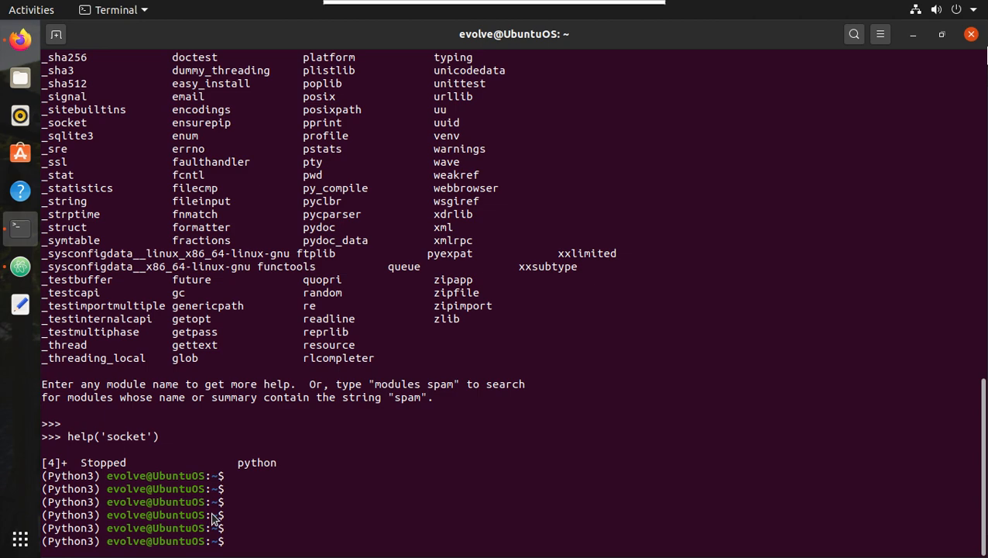
{"action": "double_click", "coordinate": [178, 501]}
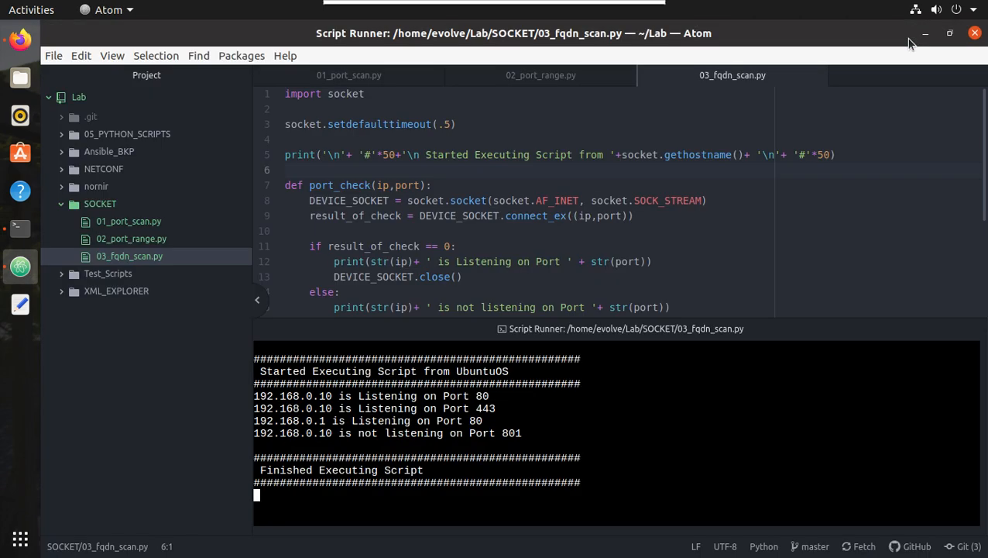
{"action": "left_click", "coordinate": [431, 186]}
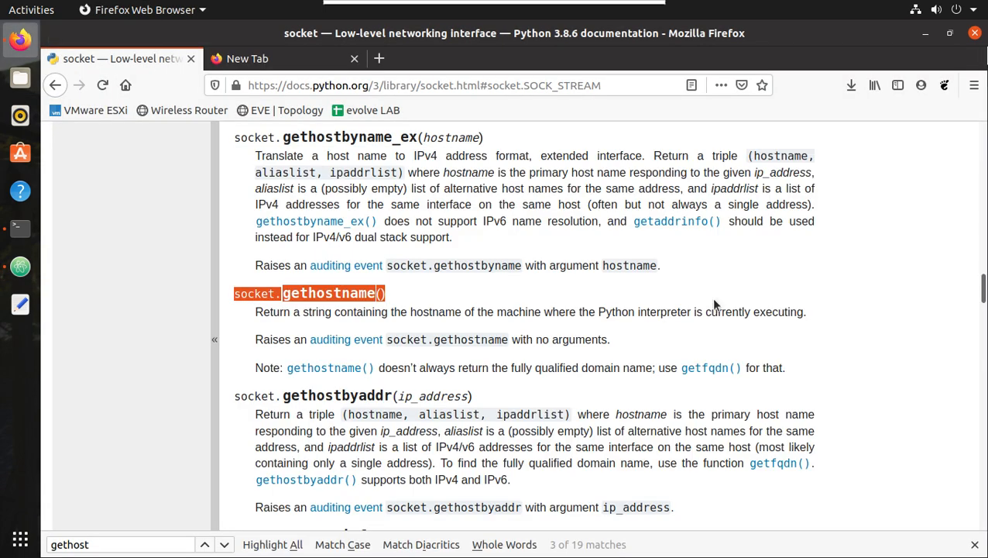
- Scroll the socket docs to the socket.getfqdn() entry
{"action": "scroll", "scroll_direction": "down", "scroll_amount": 3}
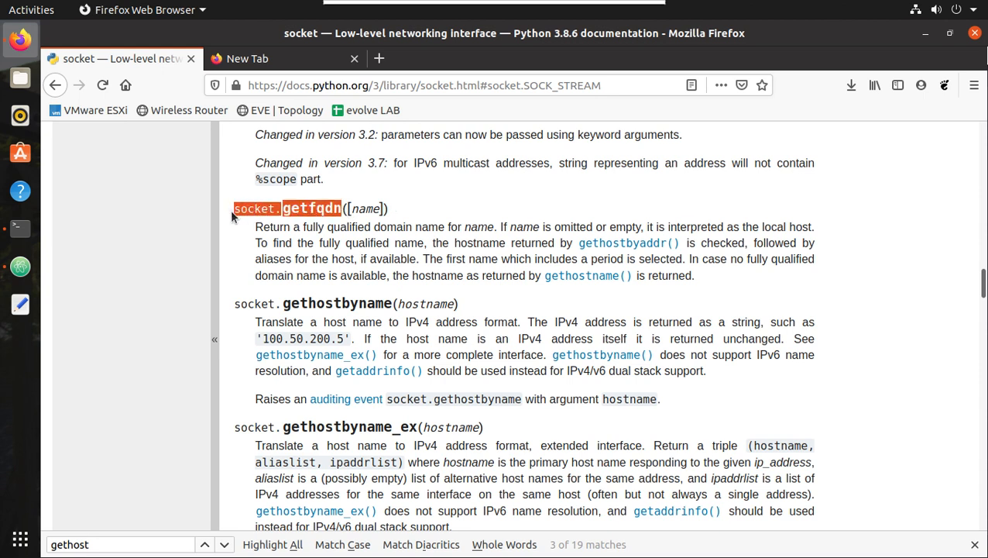
{"action": "mouse_move", "coordinate": [20, 266]}
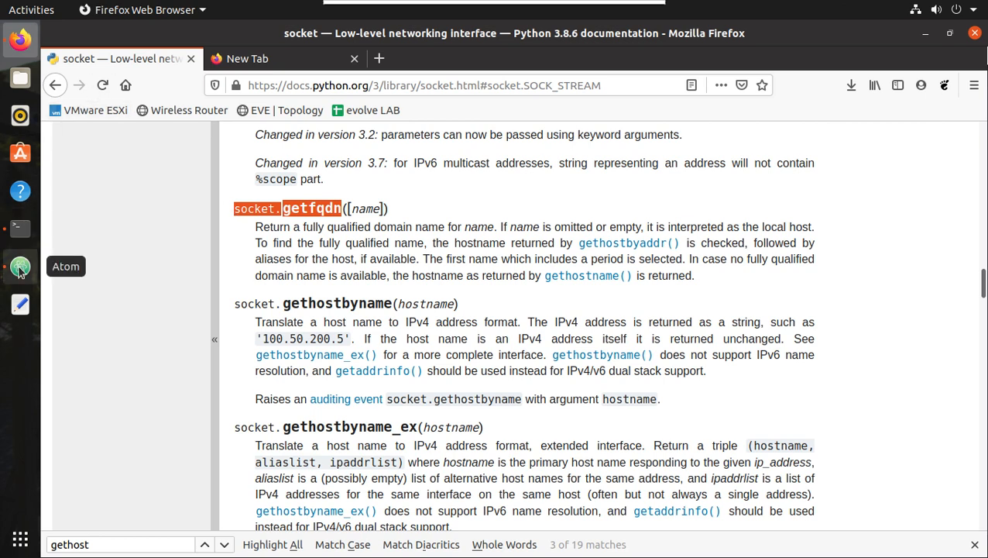
- Add print (socket.getfqdn(ip)) as the first line of port_check
{"action": "left_click", "coordinate": [20, 266]}
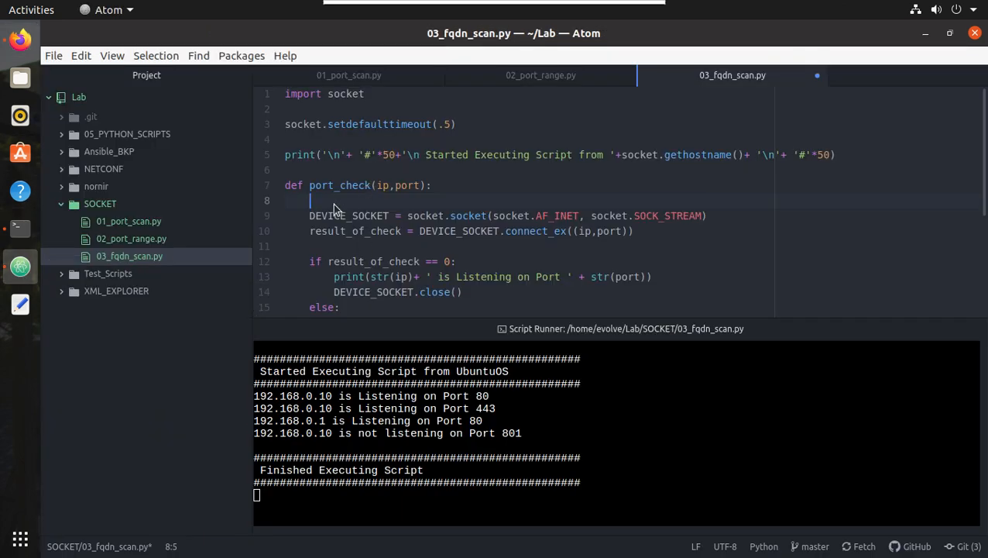
{"action": "type", "text": "print"}
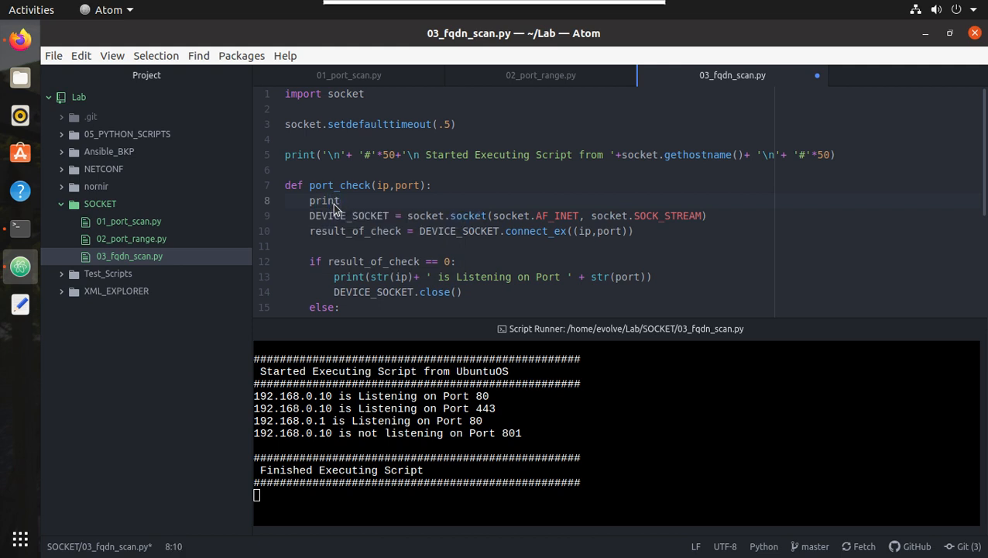
{"action": "type", "text": "("}
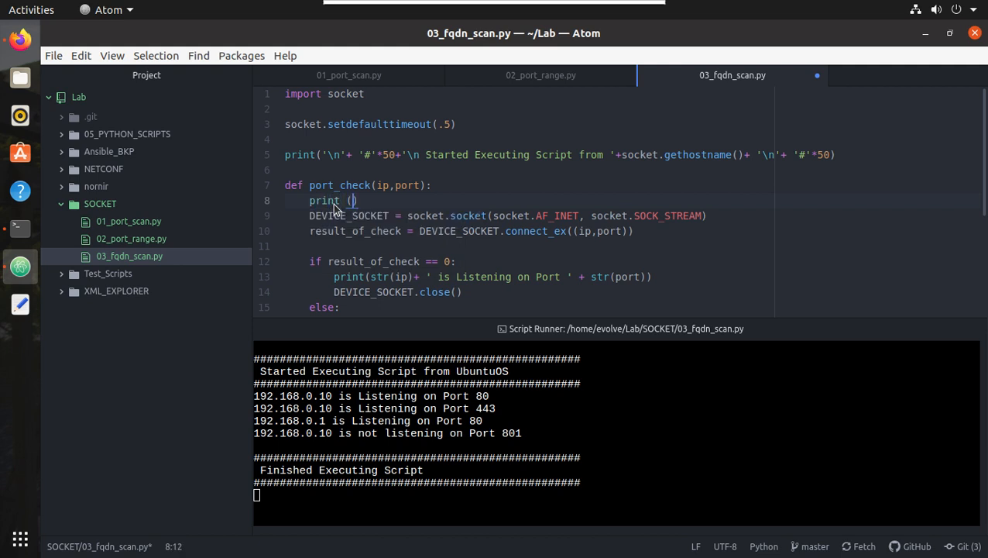
{"action": "type", "text": "socket.getfqdn("}
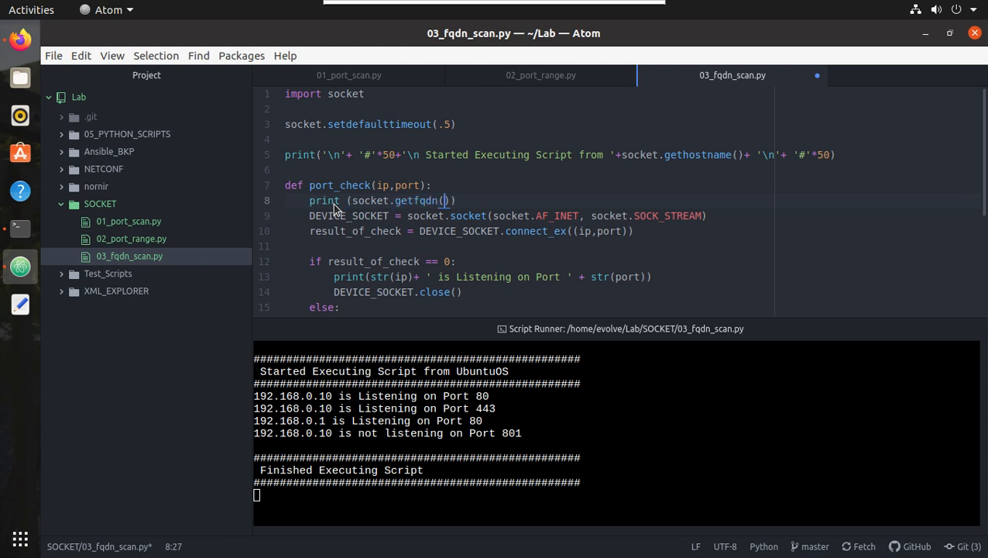
{"action": "type", "text": "ip"}
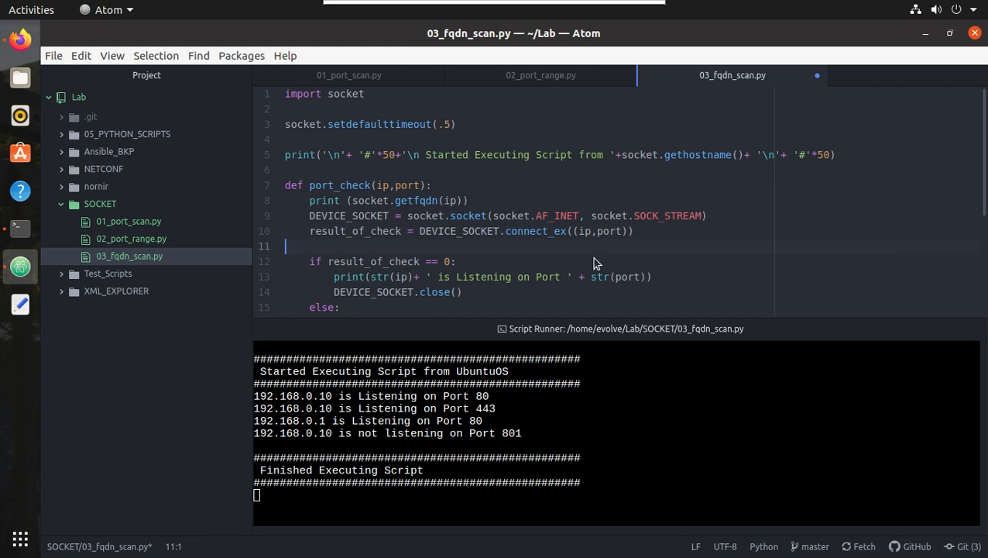
{"action": "scroll", "scroll_direction": "down", "scroll_amount": 3}
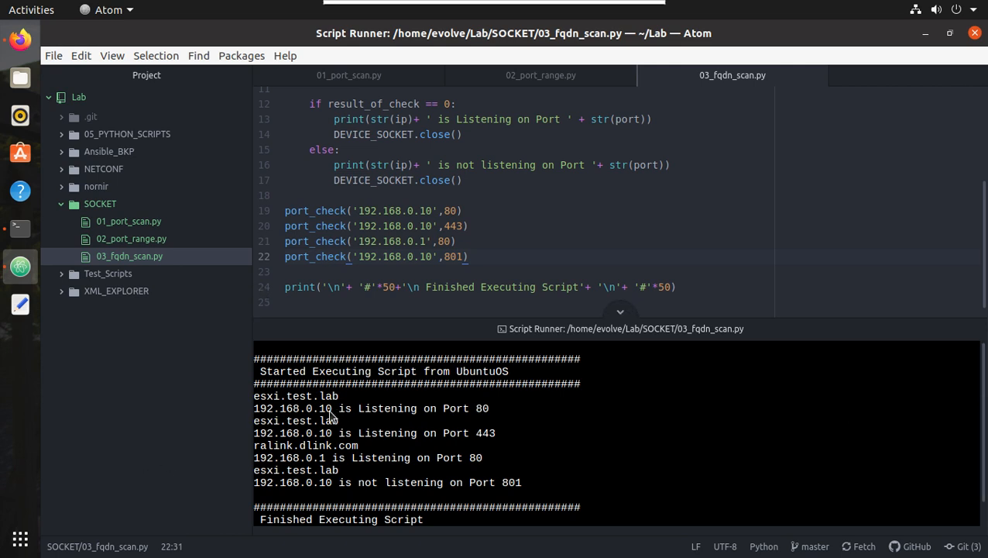
- Inspect the resolved hostnames such as ralink.dlink.com in the output and close the panel
{"action": "double_click", "coordinate": [293, 409]}
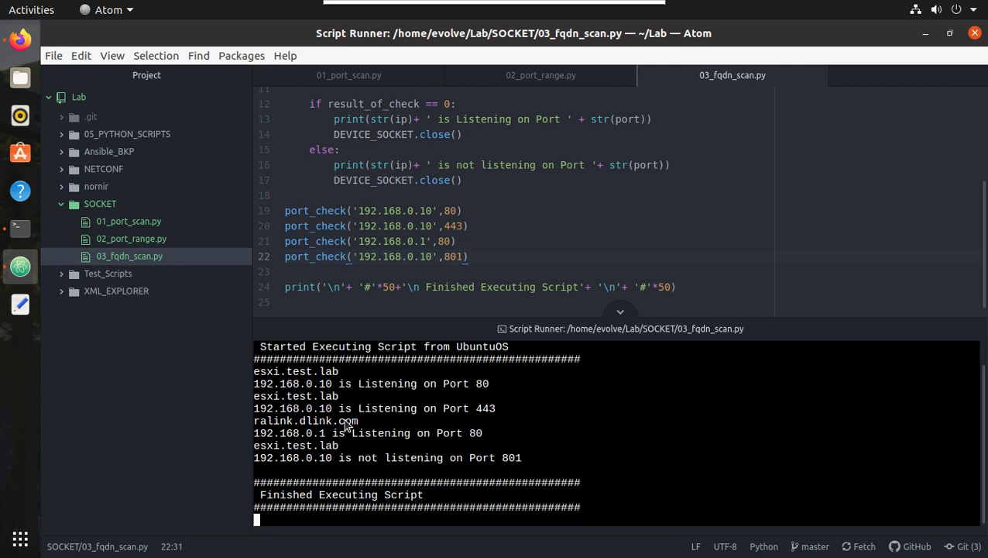
{"action": "double_click", "coordinate": [305, 421]}
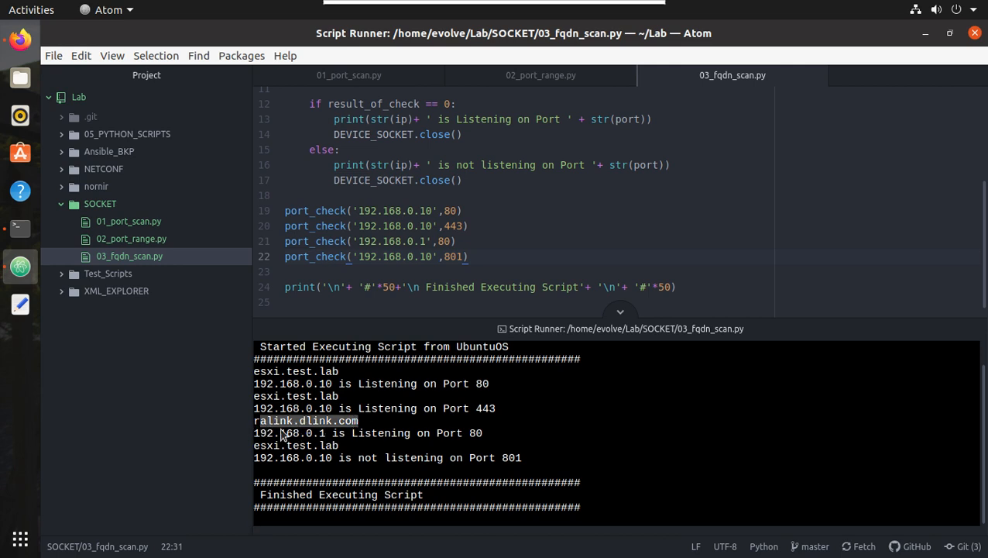
{"action": "scroll", "scroll_direction": "down", "scroll_amount": 3}
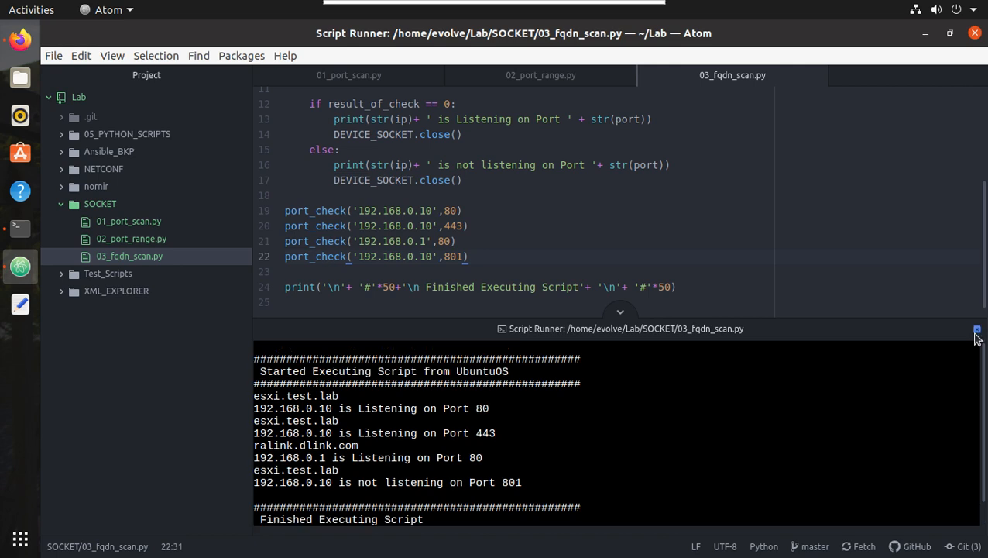
{"action": "left_click", "coordinate": [976, 329]}
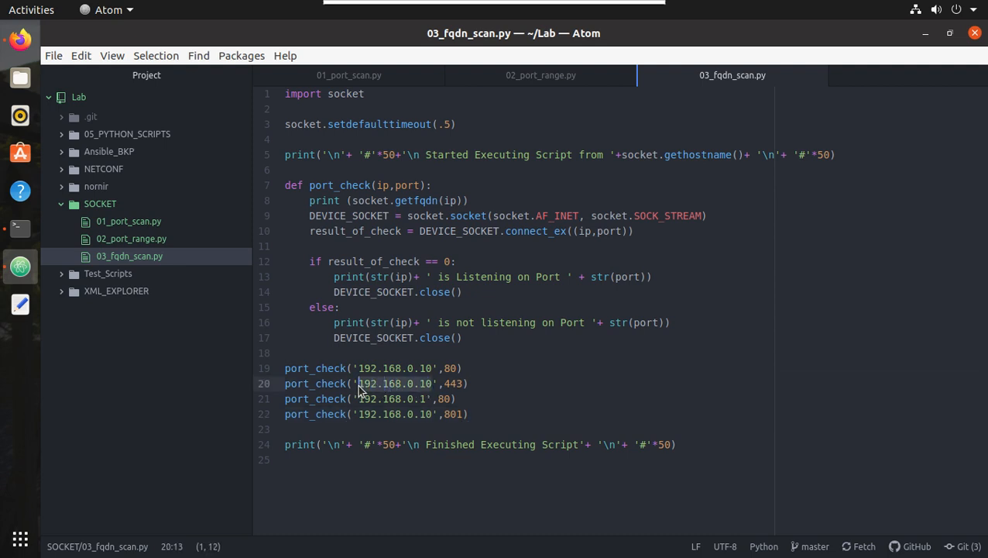
- Change the second port_check target to cisco.com, rerun, and start a new print() line
{"action": "type", "text": "cis"}
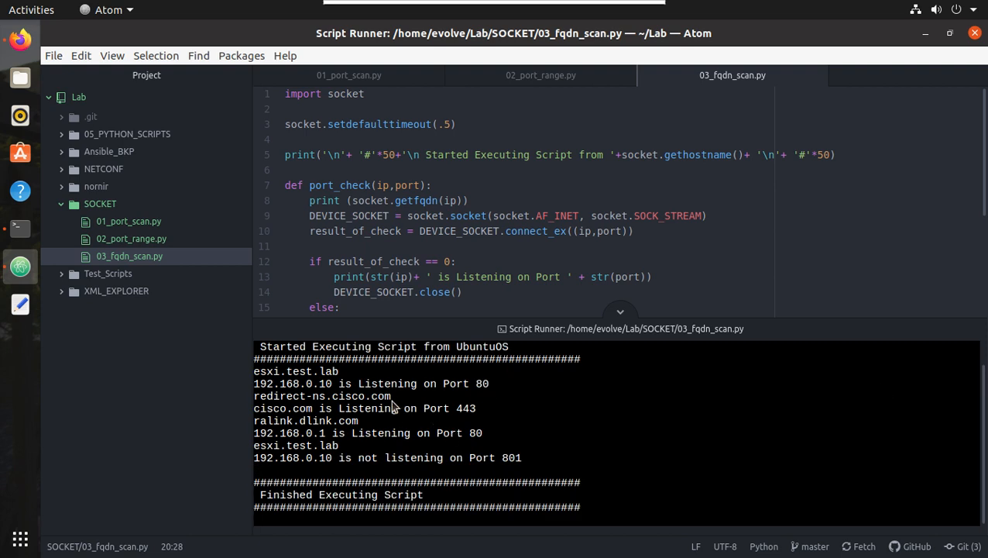
{"action": "double_click", "coordinate": [322, 396]}
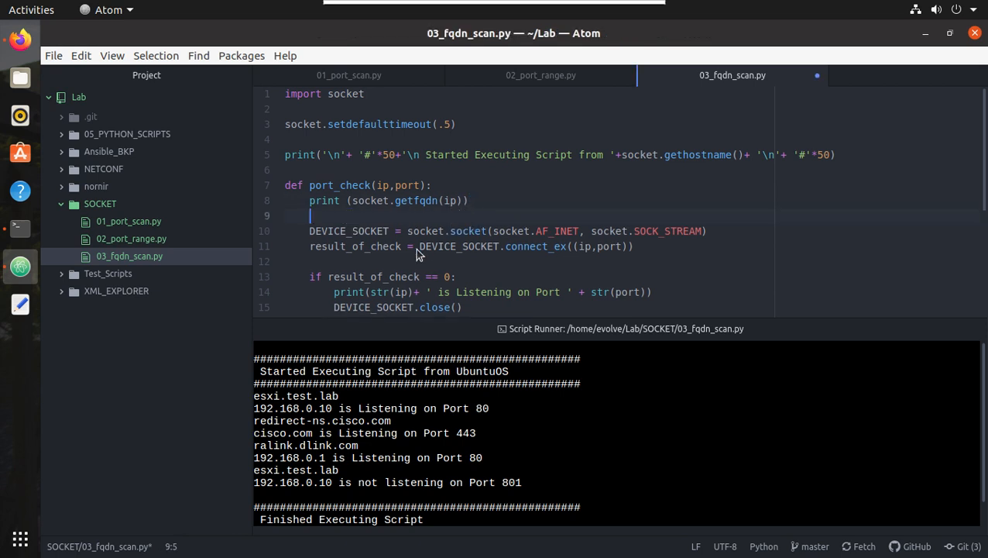
{"action": "type", "text": "print"}
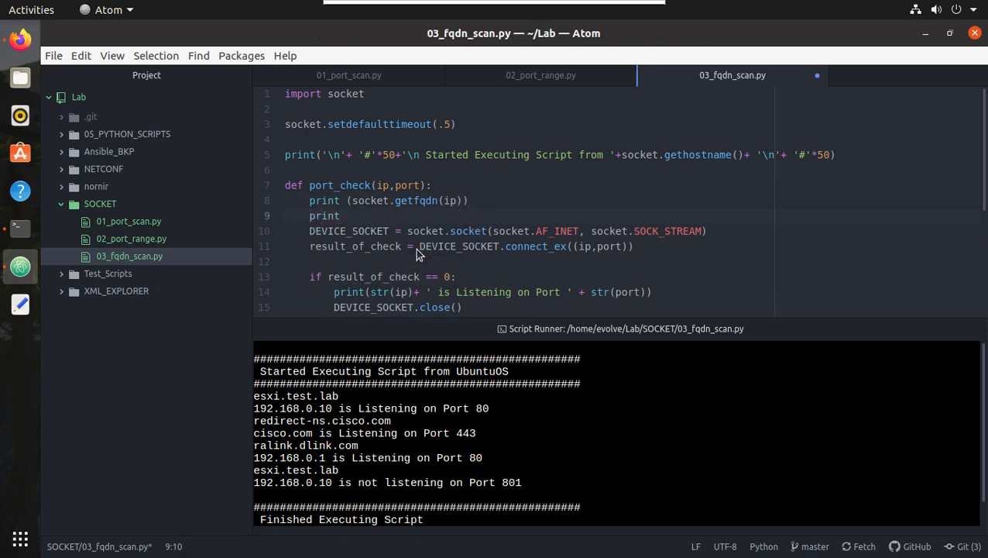
{"action": "type", "text": "()"}
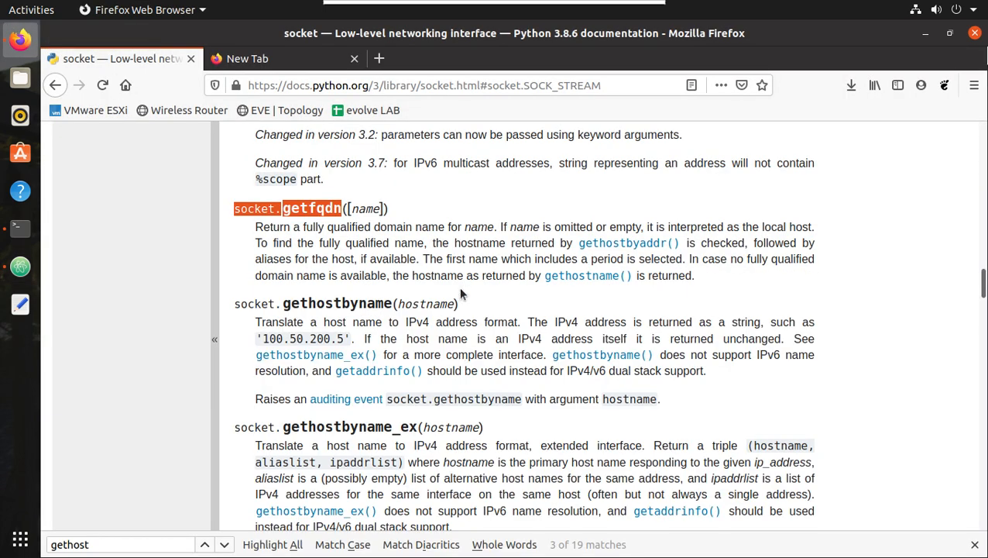
- Scroll the socket docs down to the socket.gethostbyname entry
{"action": "scroll", "scroll_direction": "down", "scroll_amount": 3}
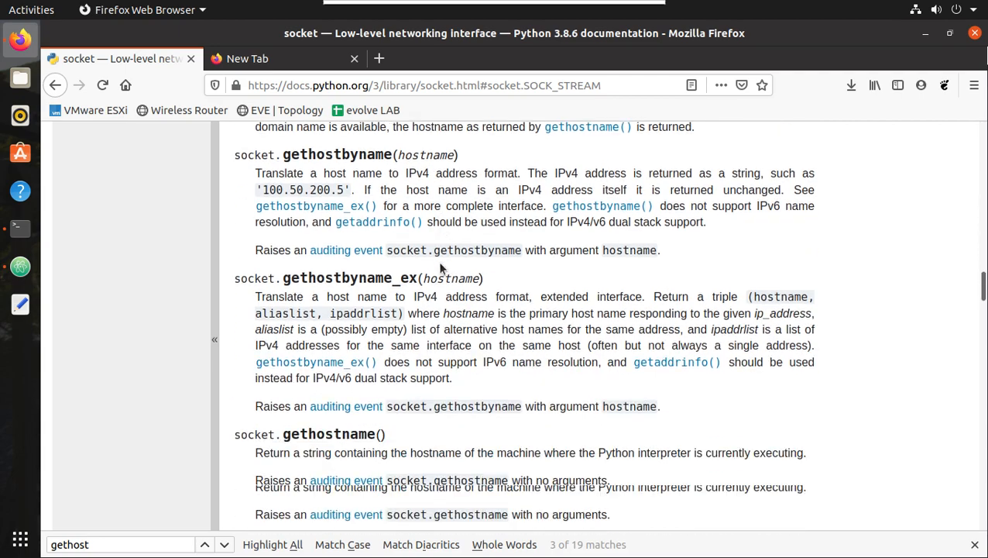
{"action": "scroll", "scroll_direction": "down", "scroll_amount": 3}
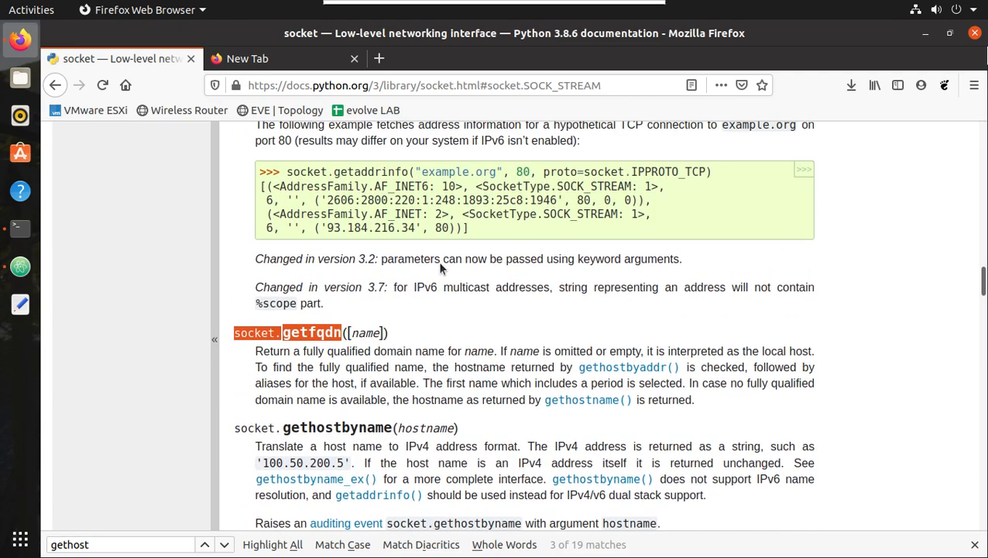
{"action": "scroll", "scroll_direction": "down", "scroll_amount": 3}
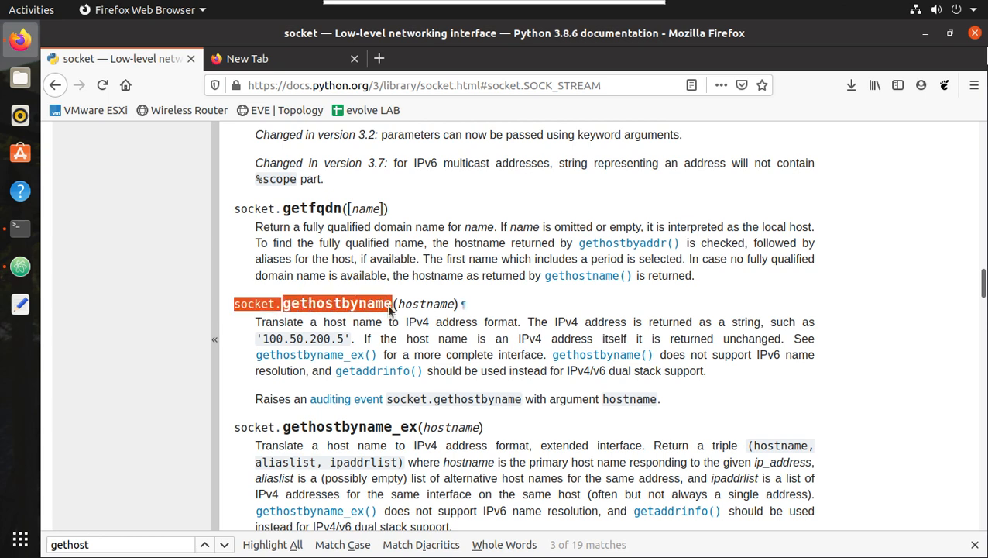
- Complete the print (socket.gethostbyname(ip)) line in port_check
{"action": "left_click", "coordinate": [20, 266]}
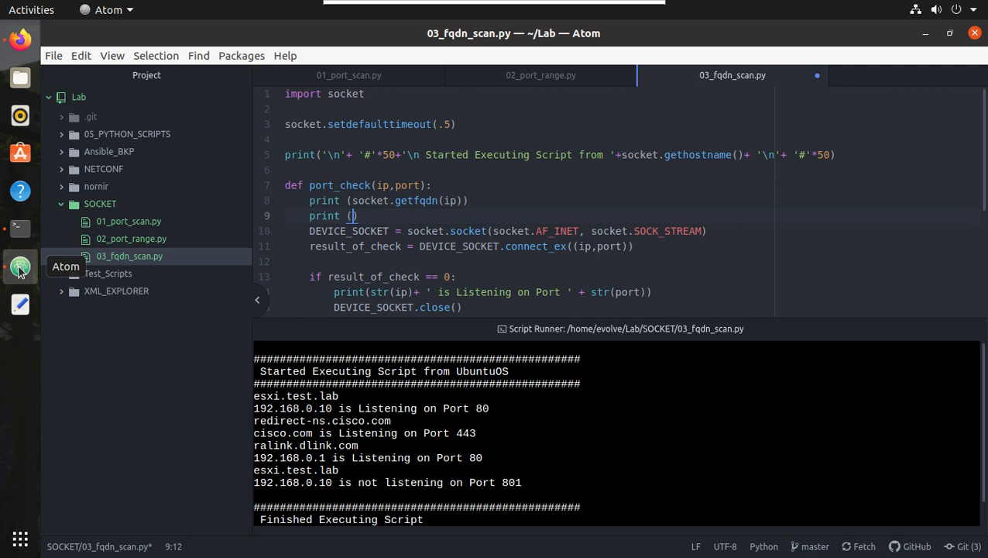
{"action": "type", "text": "socket.gethostbyname("}
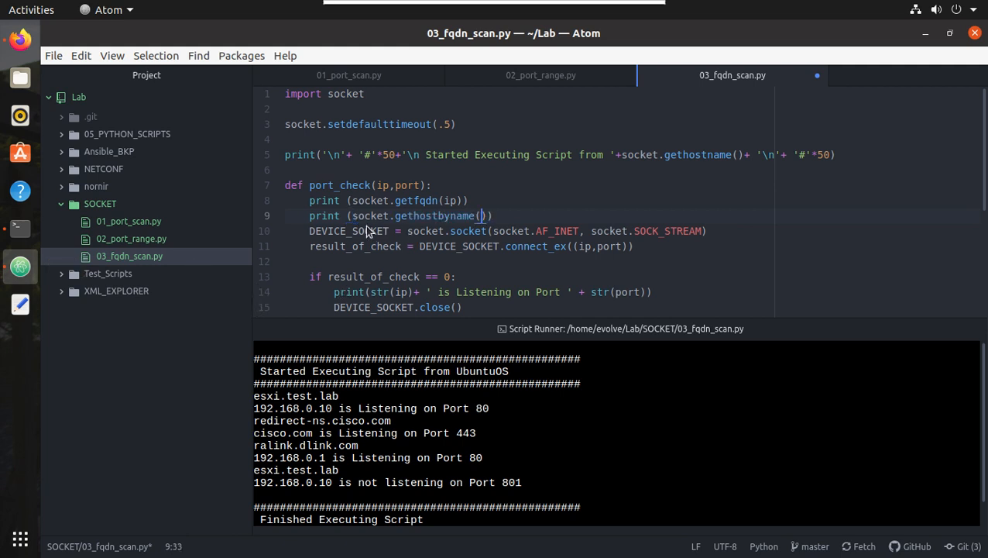
{"action": "type", "text": "ip"}
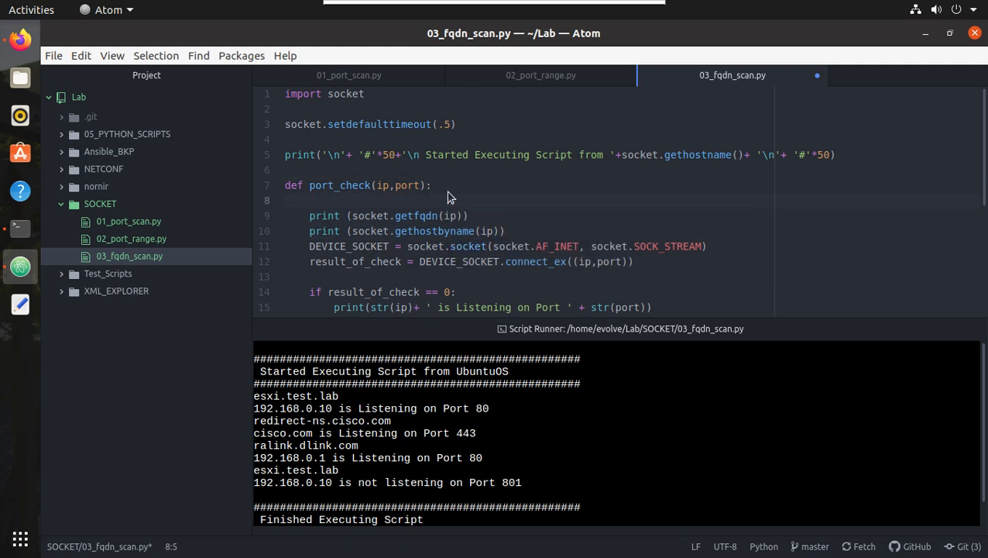
- Insert print('~'*20) as a separator at the top of port_check
{"action": "type", "text": "print"}
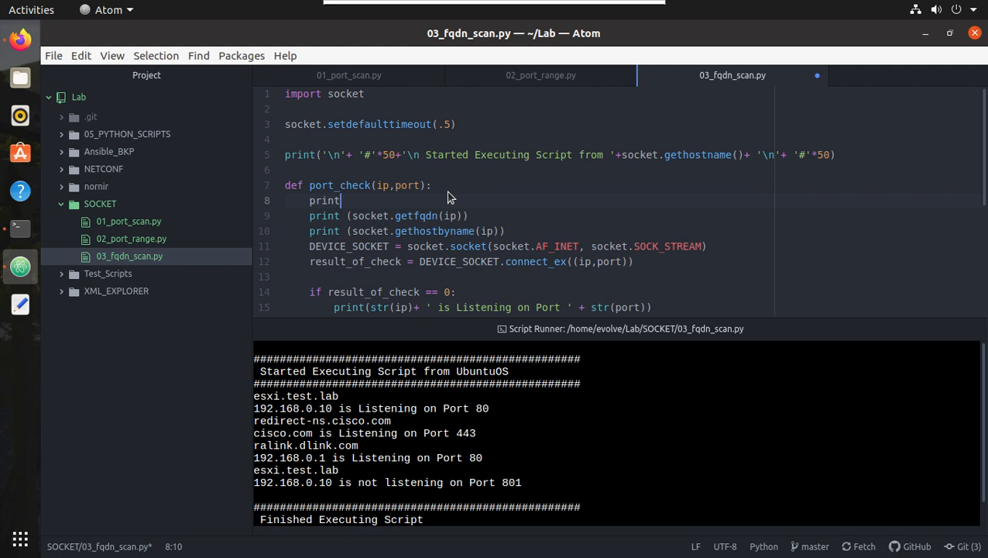
{"action": "type", "text": "("}
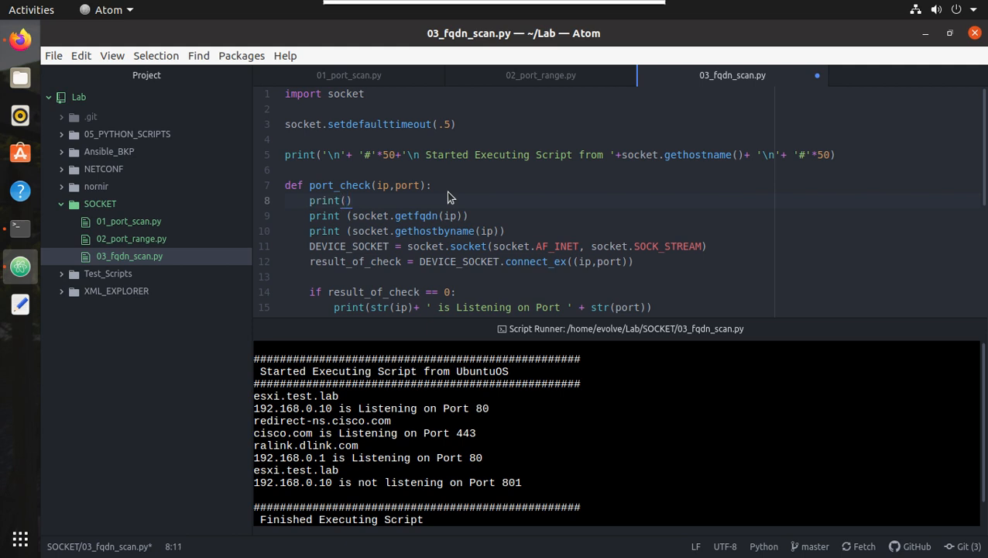
{"action": "type", "text": "'~'"}
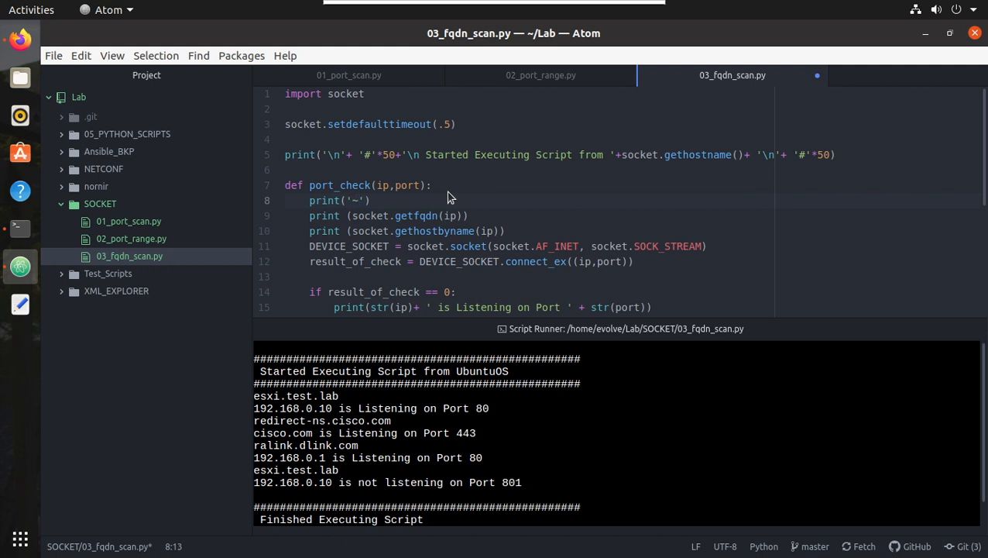
{"action": "type", "text": "*"}
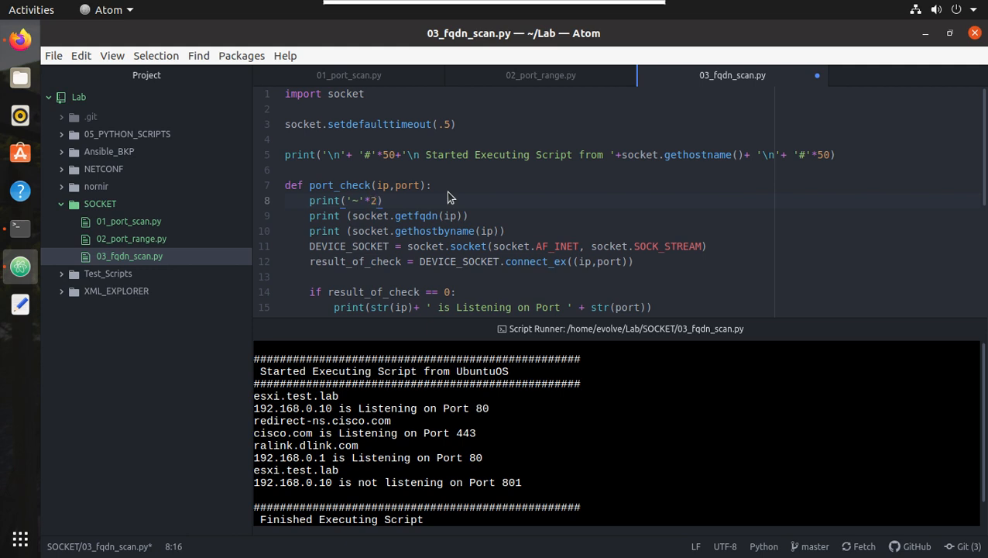
{"action": "type", "text": "0"}
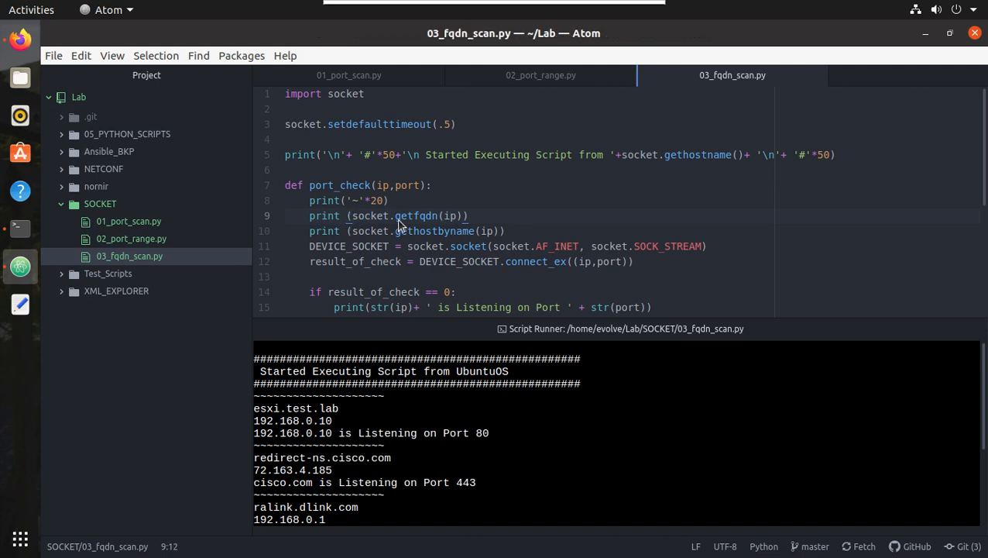
- Label the prints 'FQDN is :' and 'IP is :' and rerun the script
{"action": "type", "text": "+"}
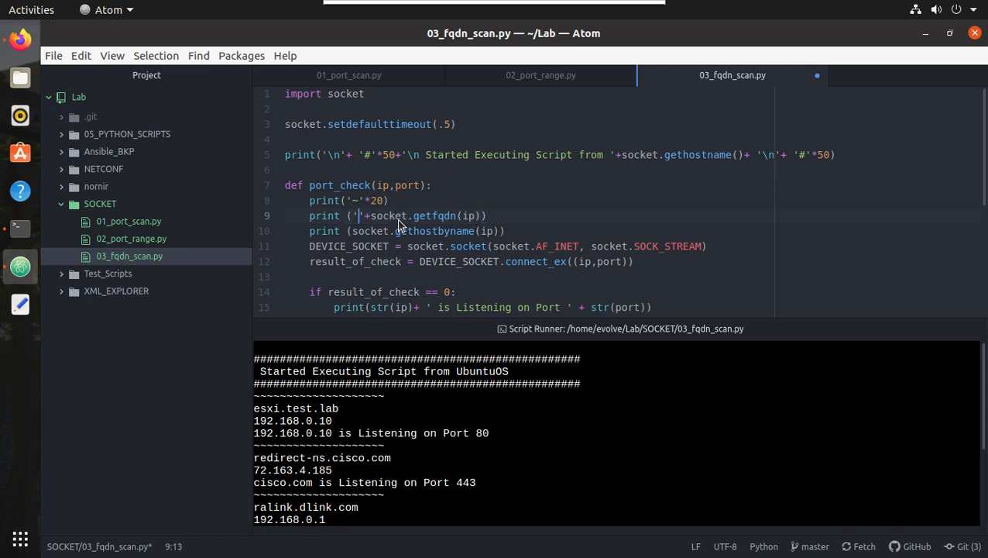
{"action": "type", "text": "FQ"}
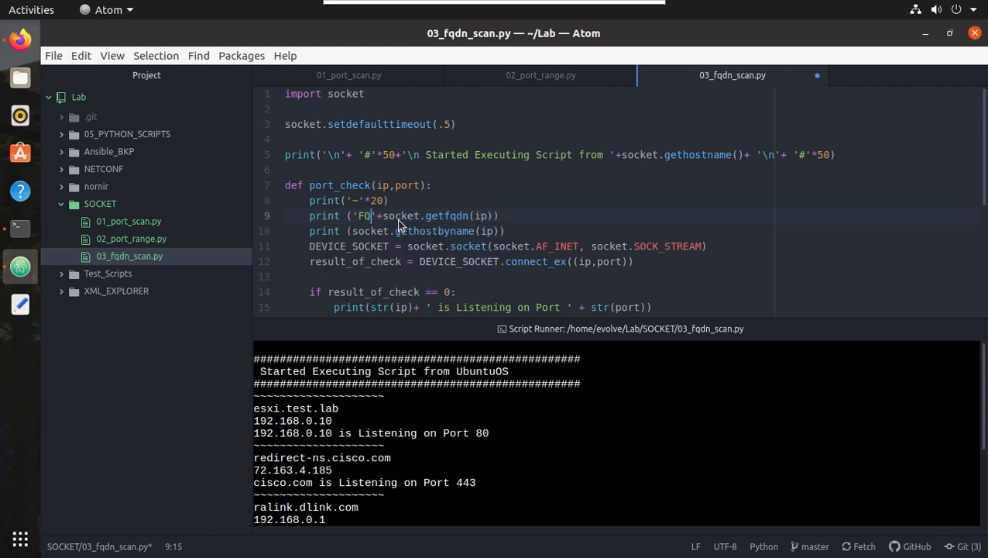
{"action": "type", "text": "DN"}
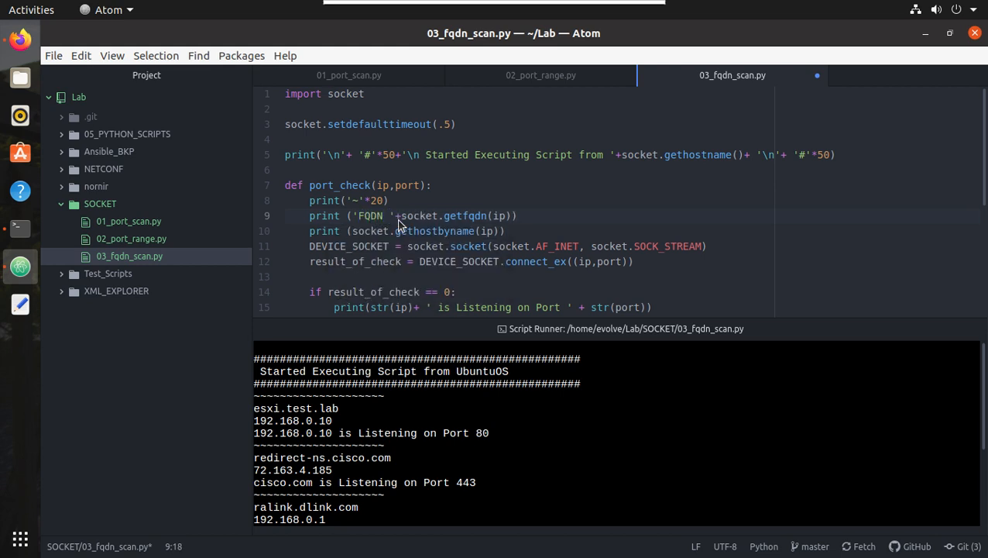
{"action": "type", "text": "is  :"}
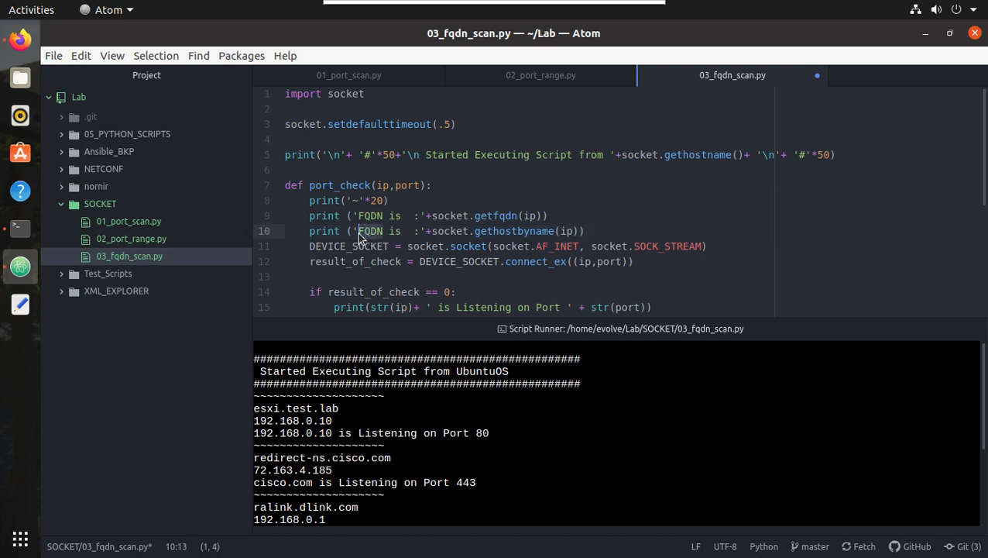
{"action": "mouse_move", "coordinate": [384, 235]}
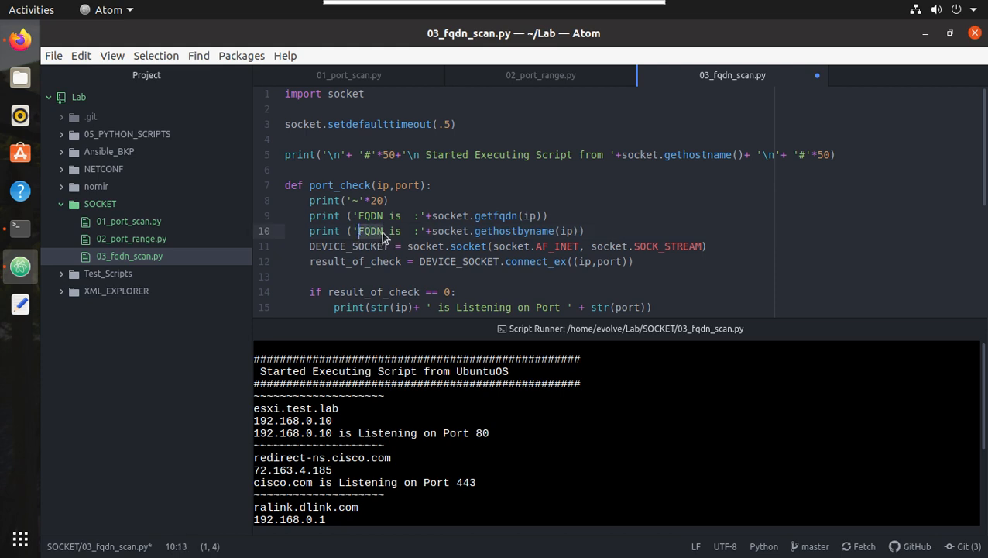
{"action": "type", "text": "IP"}
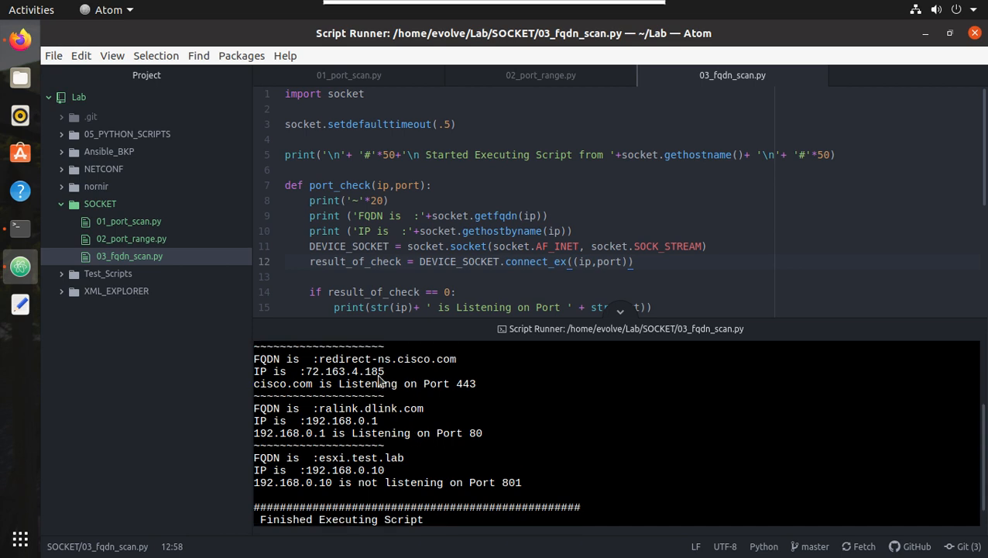
{"action": "mouse_move", "coordinate": [309, 369]}
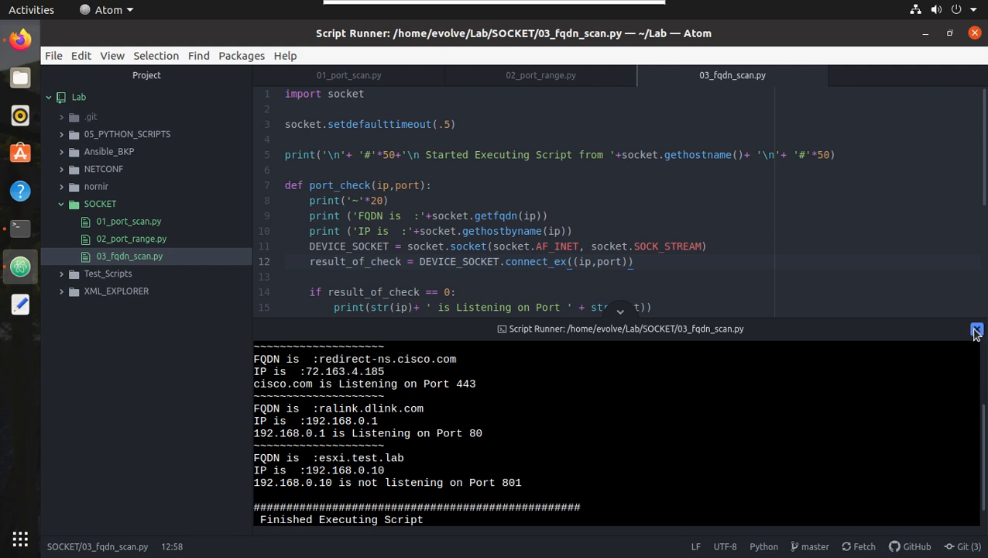
- Replace cisco.com in the second port_check call with the invalid host 'qwe' and rerun
{"action": "left_click", "coordinate": [976, 328]}
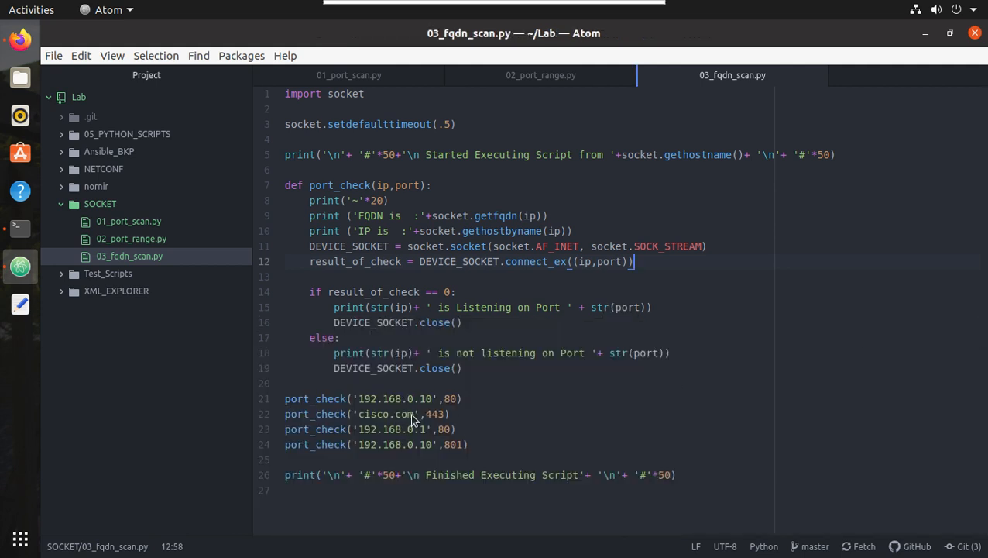
{"action": "double_click", "coordinate": [389, 414]}
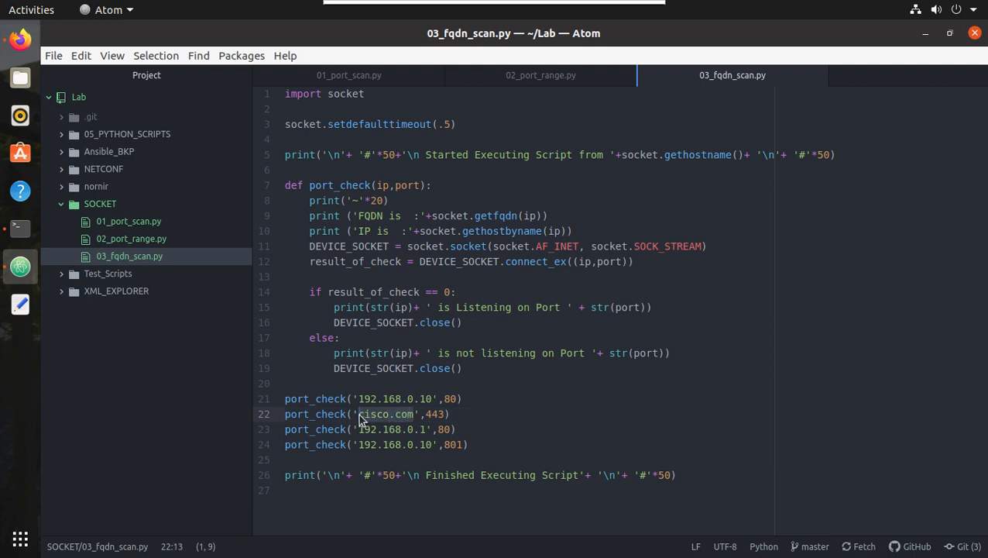
{"action": "type", "text": "gwe"}
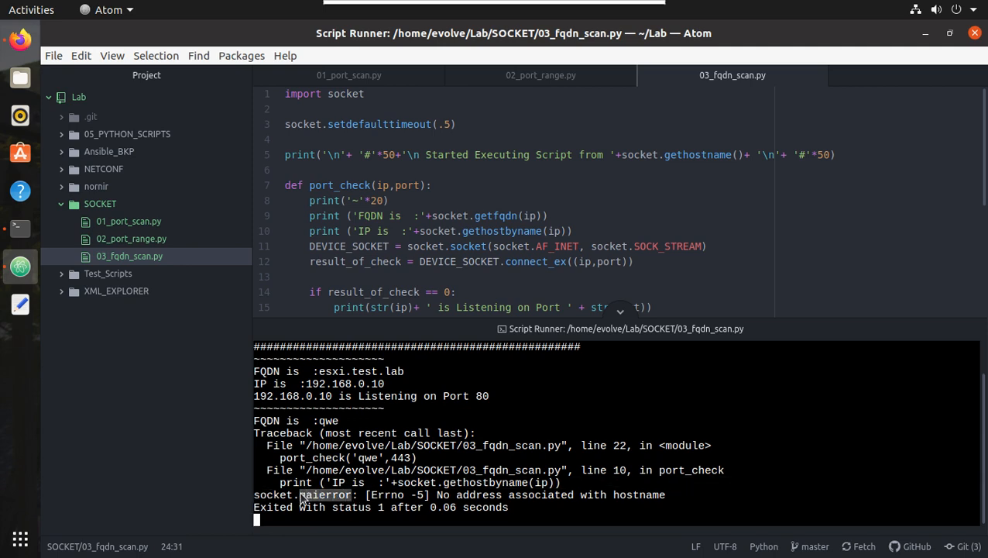
{"action": "mouse_move", "coordinate": [20, 40]}
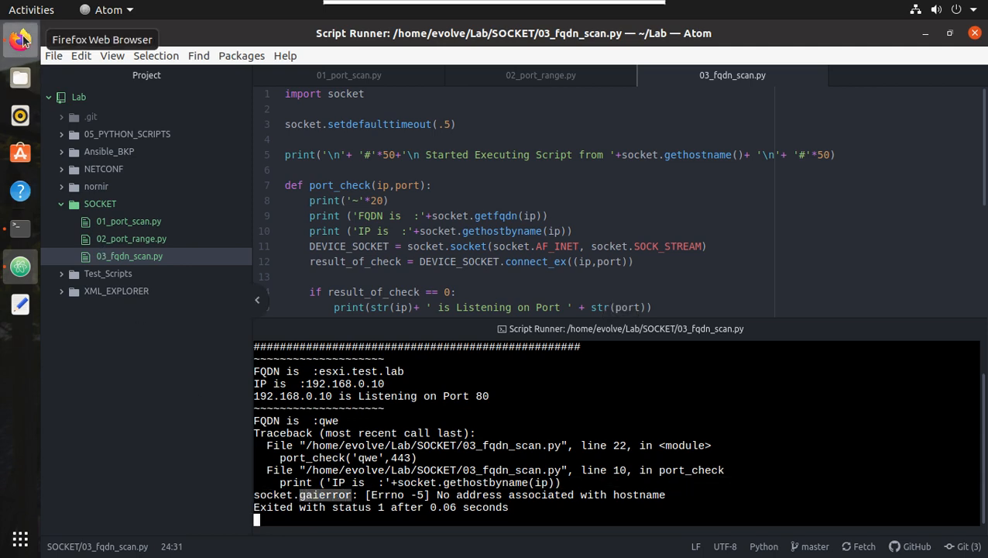
{"action": "left_click", "coordinate": [20, 40]}
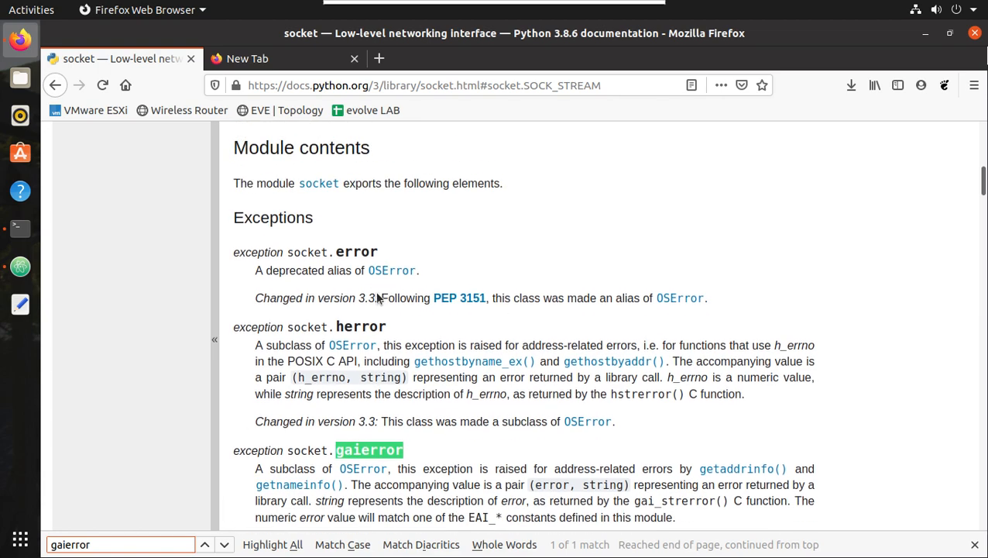
{"action": "scroll", "scroll_direction": "down", "scroll_amount": 3}
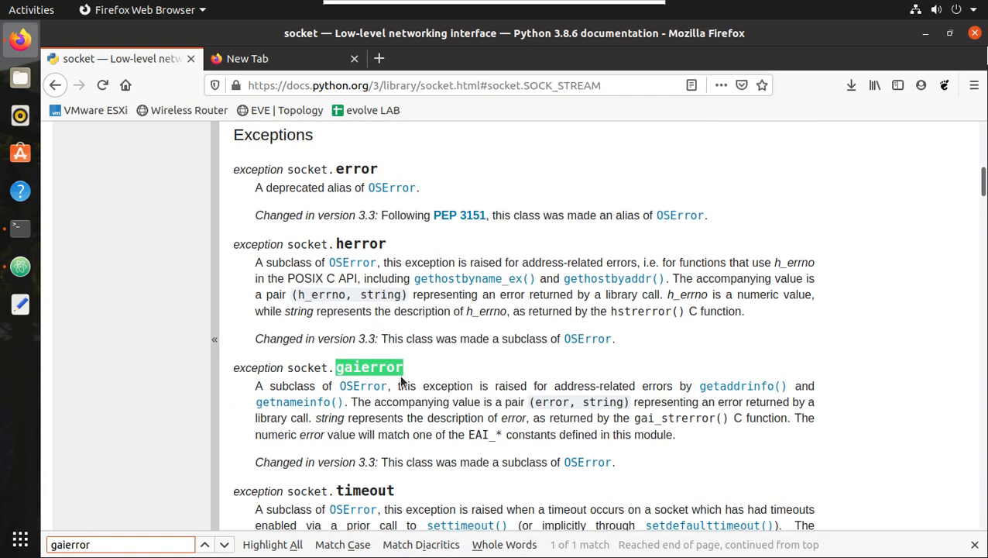
{"action": "mouse_move", "coordinate": [20, 115]}
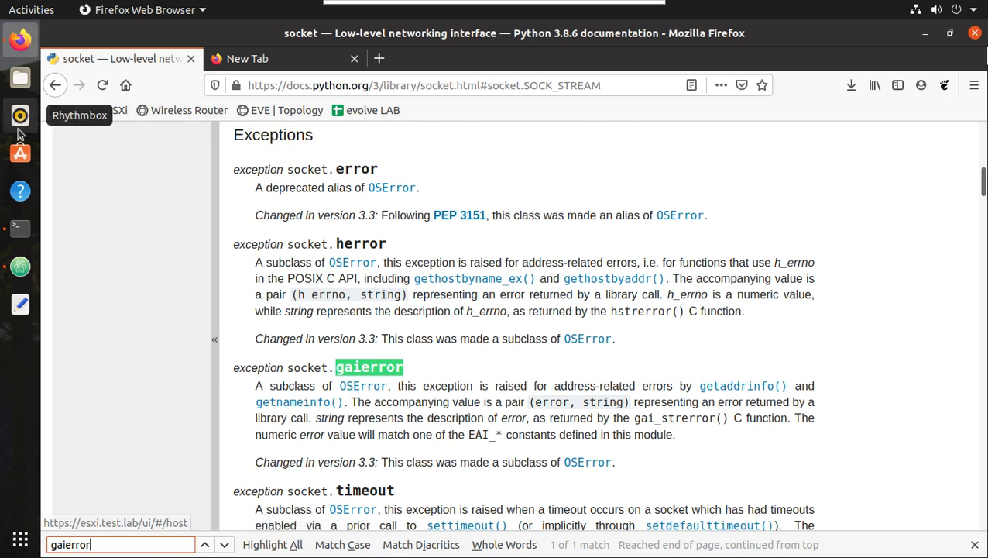
{"action": "mouse_move", "coordinate": [20, 266]}
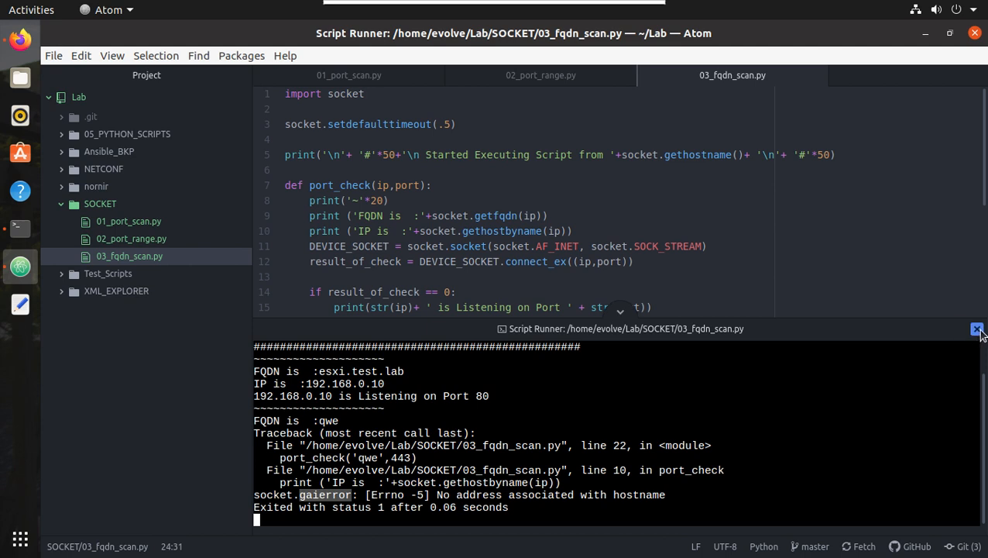
- Wrap port_check in try with an except socket.gaierror printing 'Could not resolve host' and pass
{"action": "left_click", "coordinate": [976, 328]}
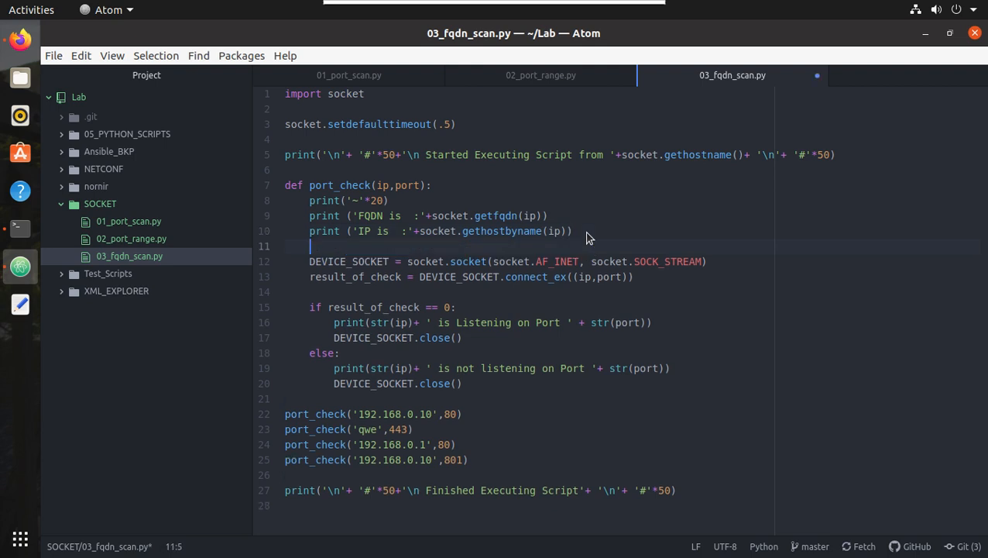
{"action": "type", "text": "try:"}
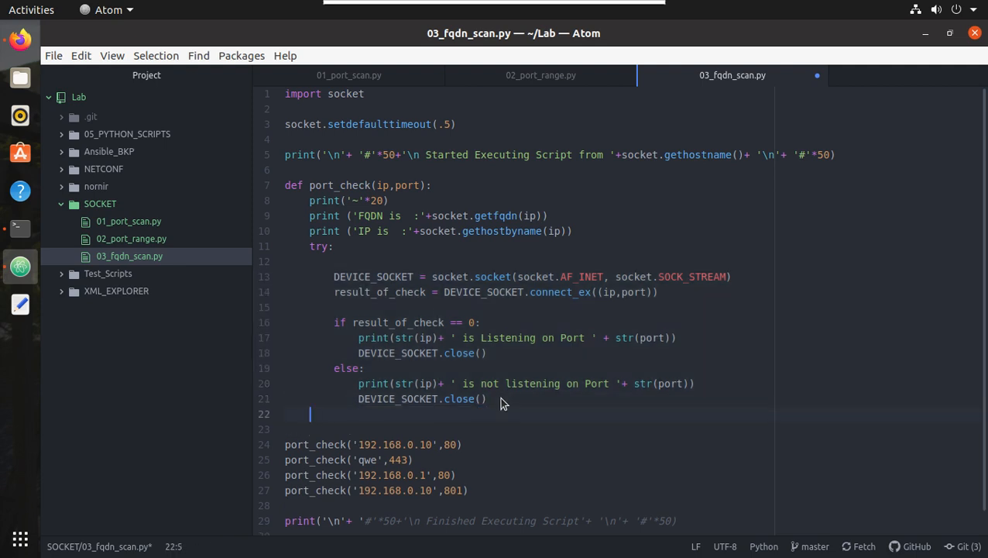
{"action": "type", "text": "exce"}
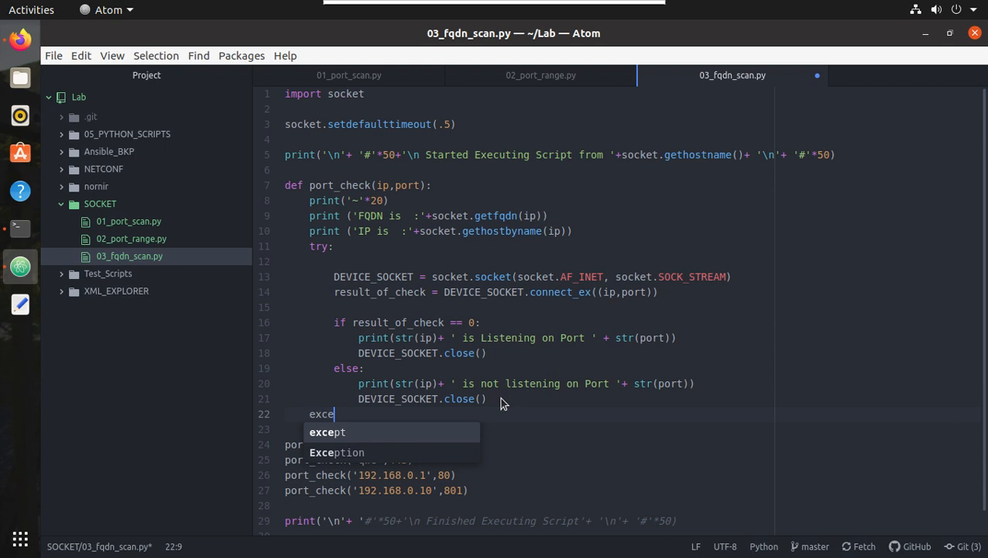
{"action": "type", "text": "pt"}
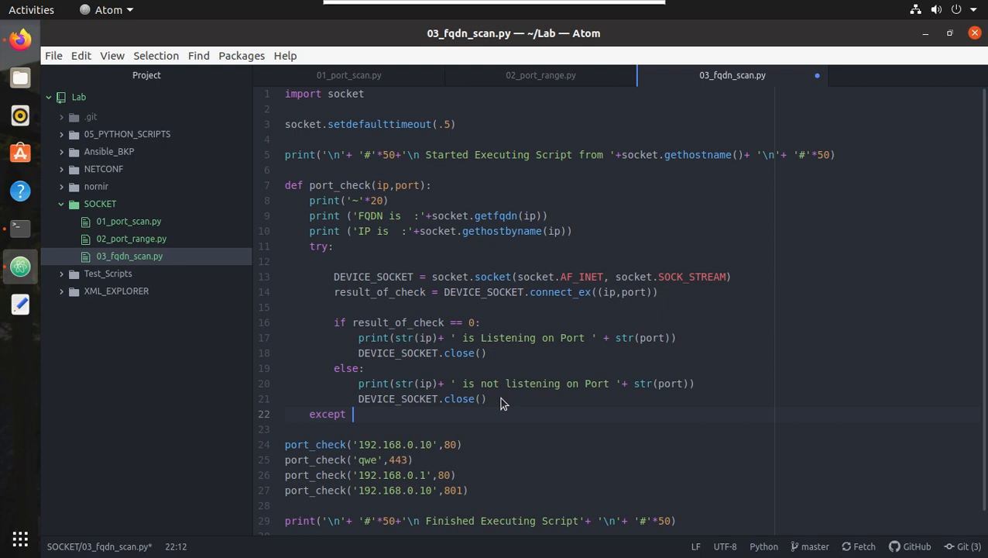
{"action": "type", "text": "gaier"}
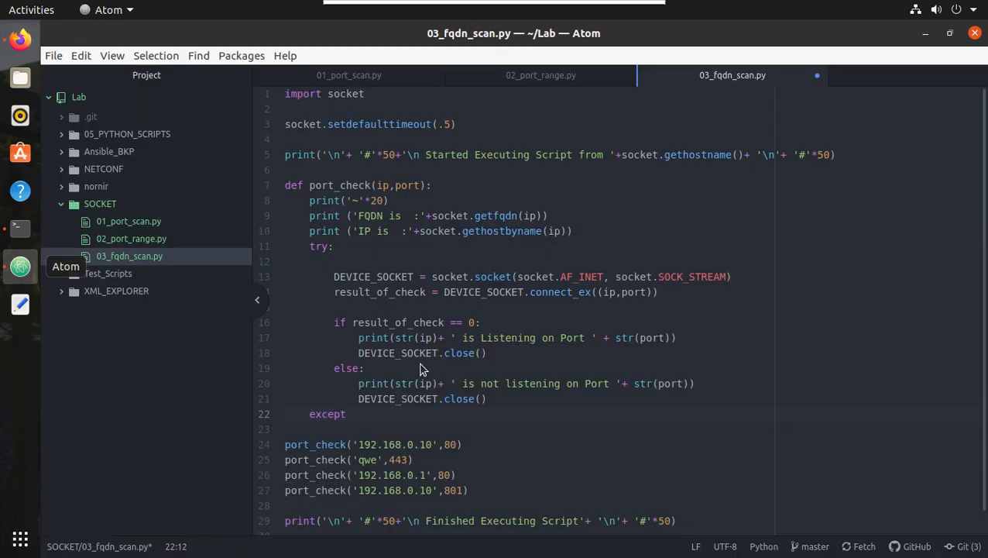
{"action": "type", "text": "socket.gaierror"}
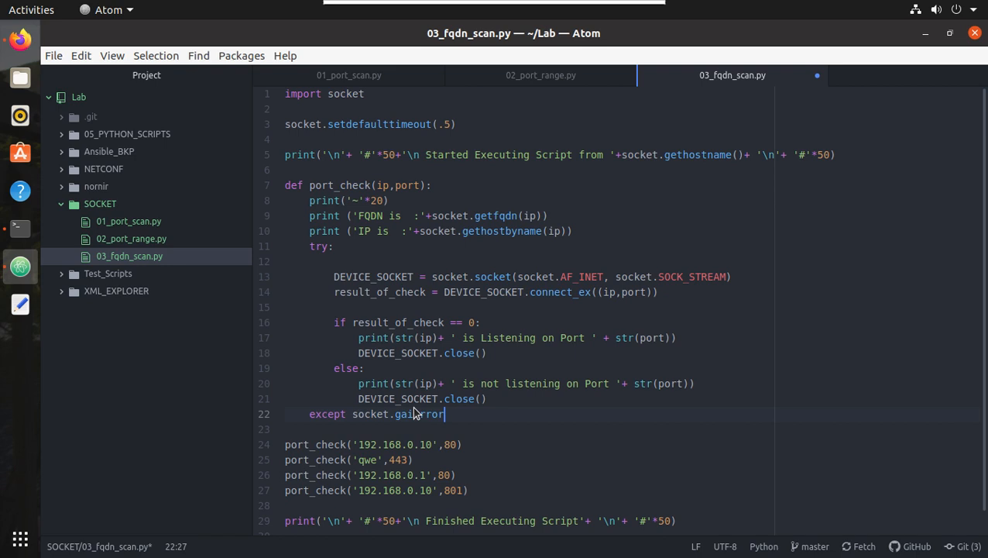
{"action": "type", "text": ":"}
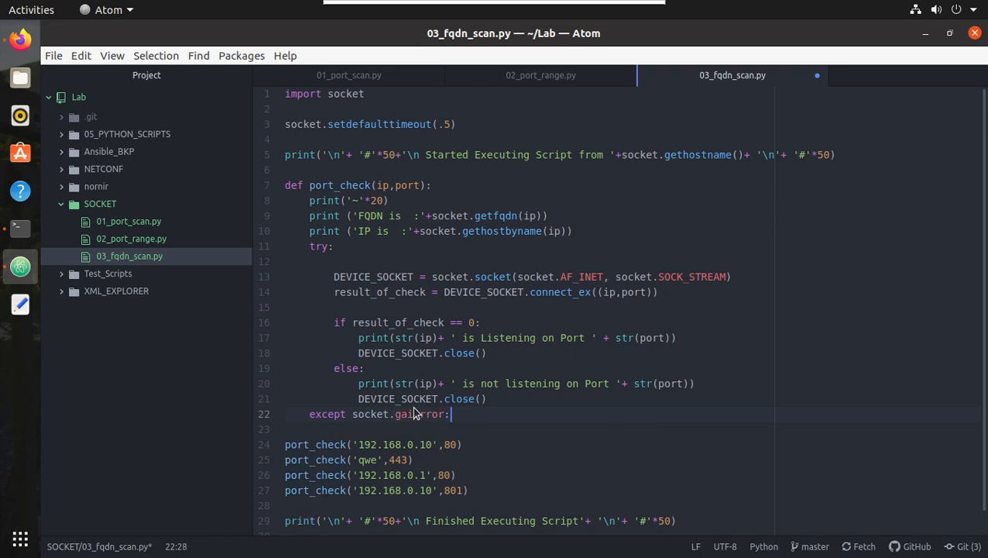
{"action": "key", "text": "enter"}
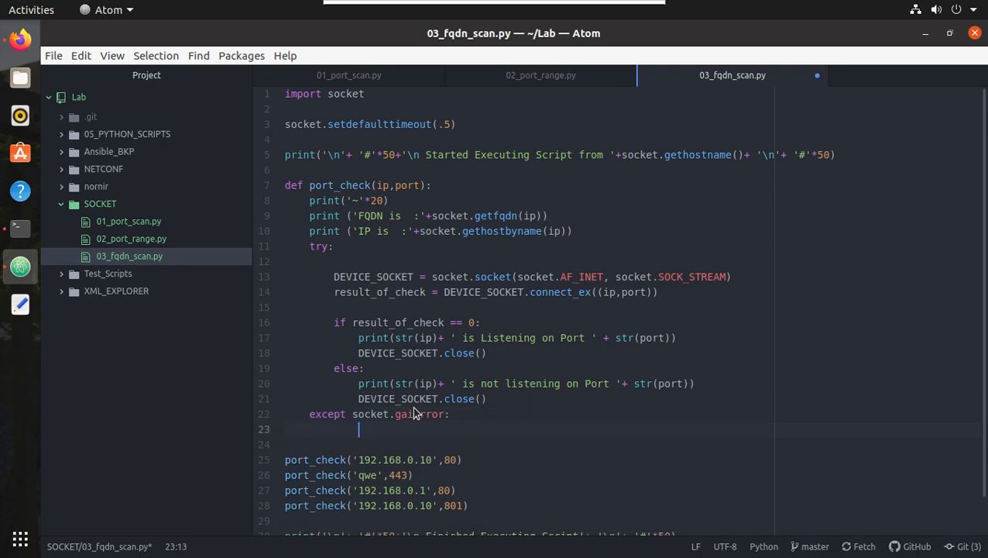
{"action": "type", "text": "print ()"}
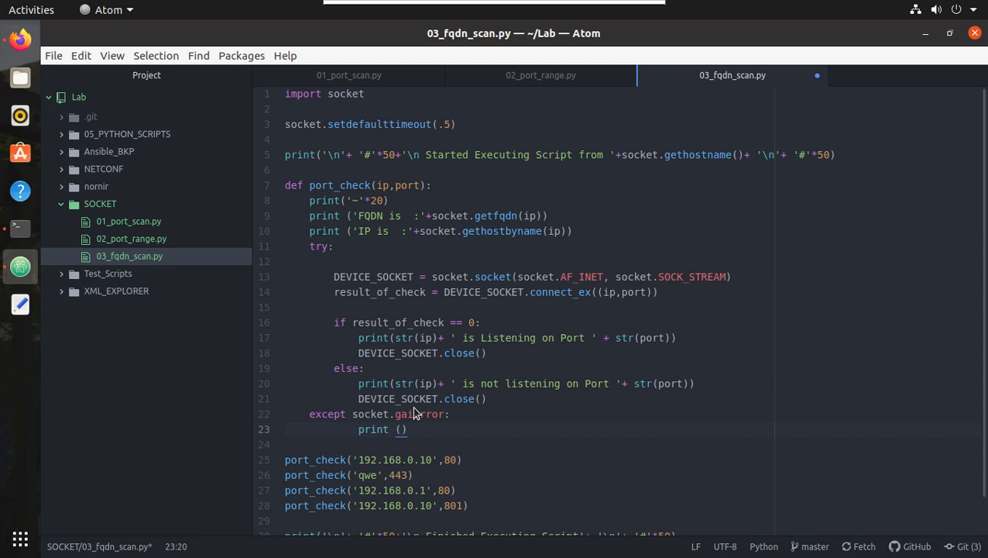
{"action": "type", "text": "C'"}
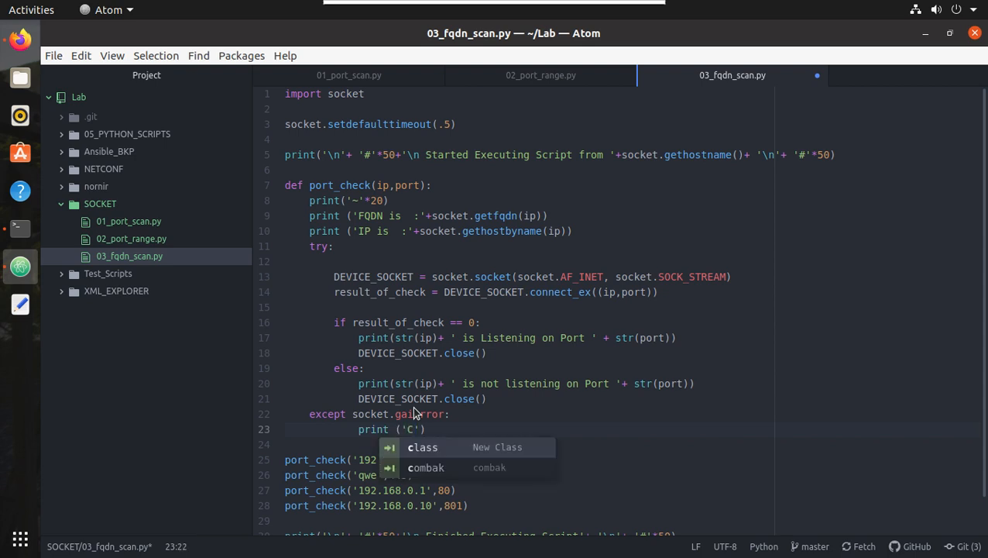
{"action": "type", "text": "ould not re"}
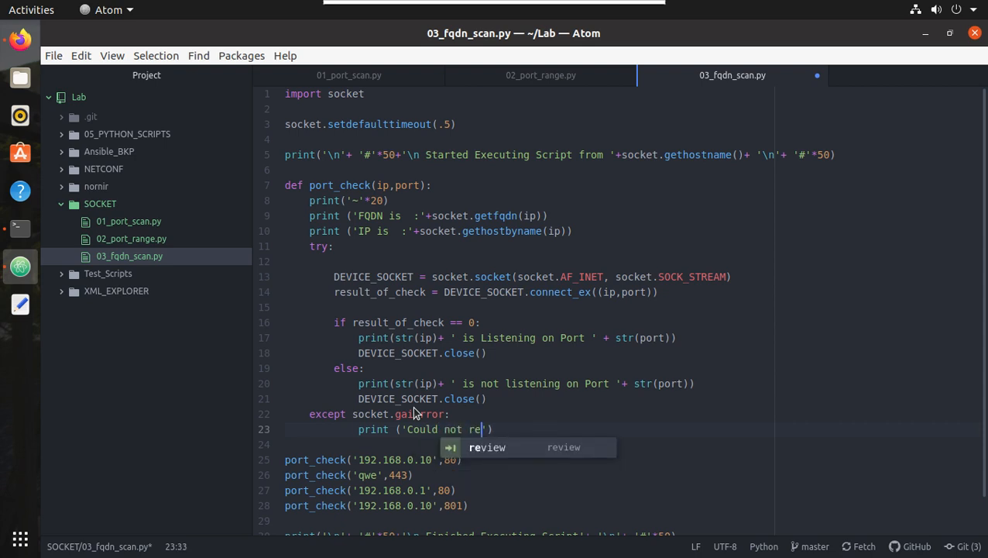
{"action": "type", "text": "solve"}
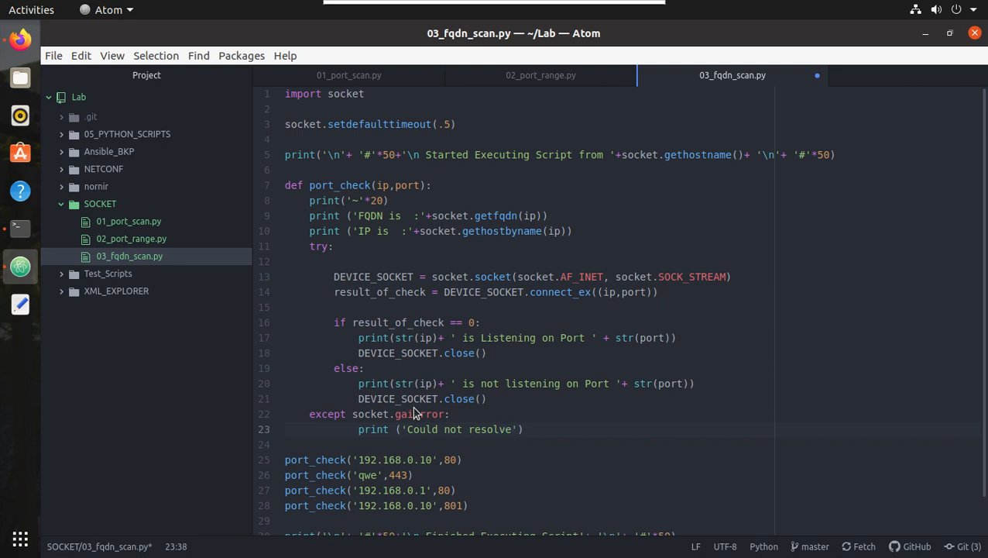
{"action": "type", "text": "host :"}
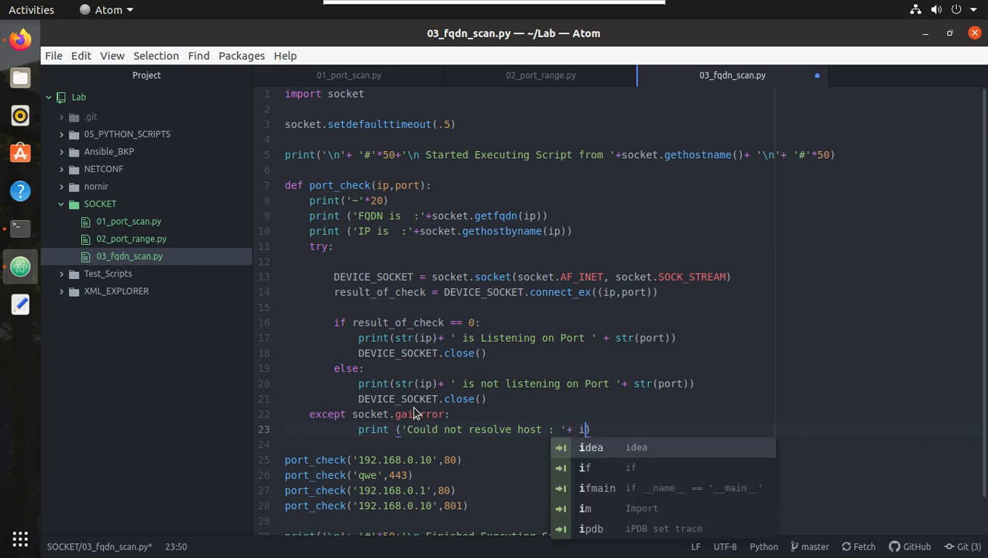
{"action": "type", "text": "p)"}
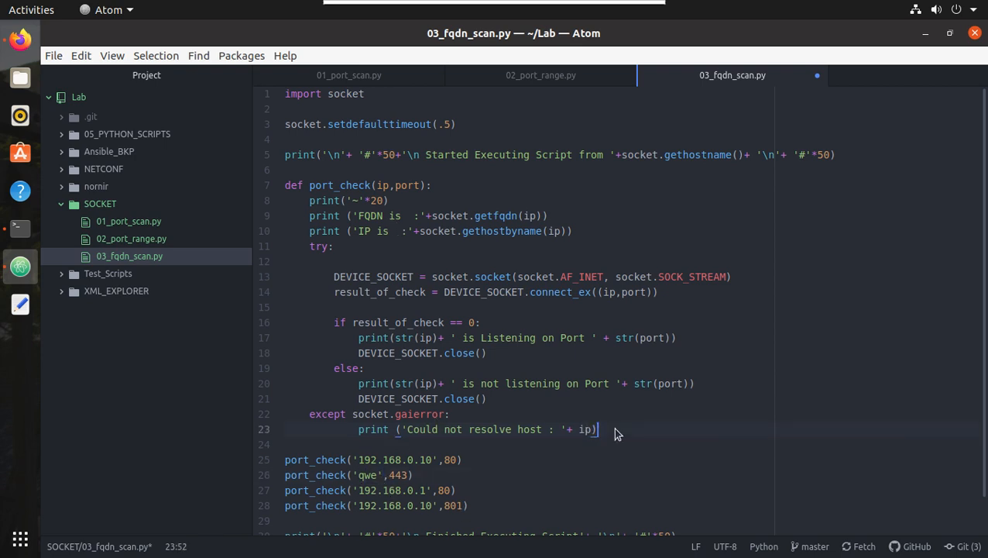
{"action": "type", "text": "pa"}
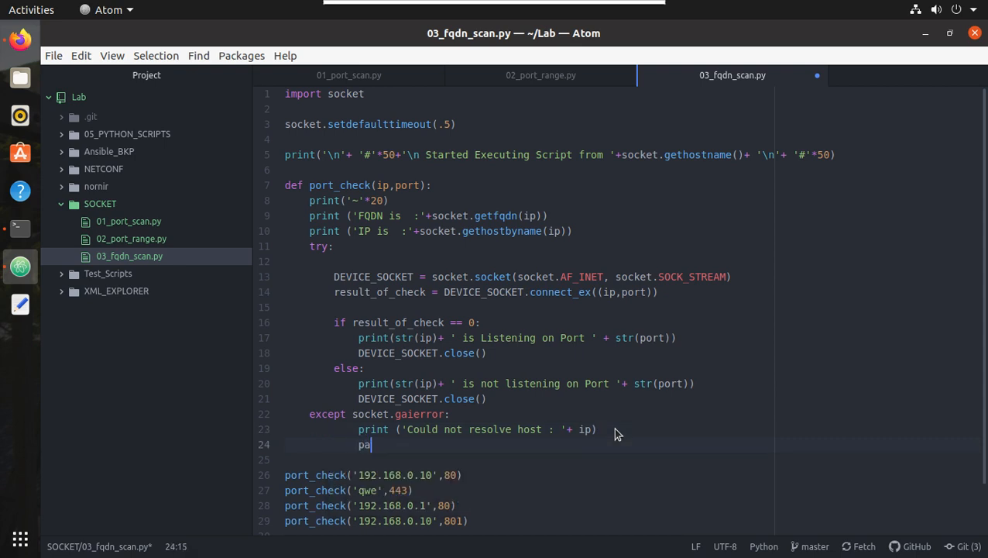
{"action": "type", "text": "ss"}
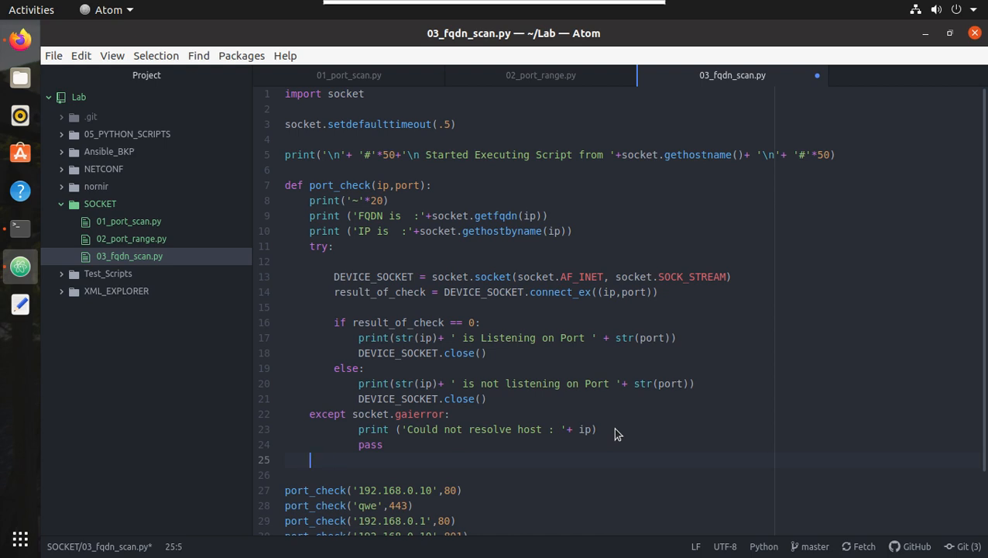
- Add a catch-all except that prints 'Exception occured' and passes
{"action": "type", "text": "except :"}
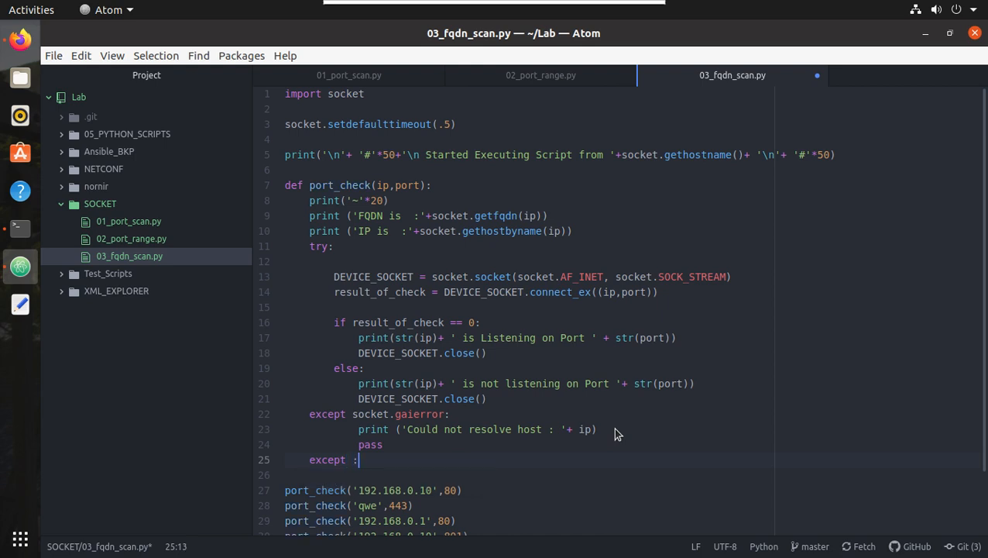
{"action": "key", "text": "enter"}
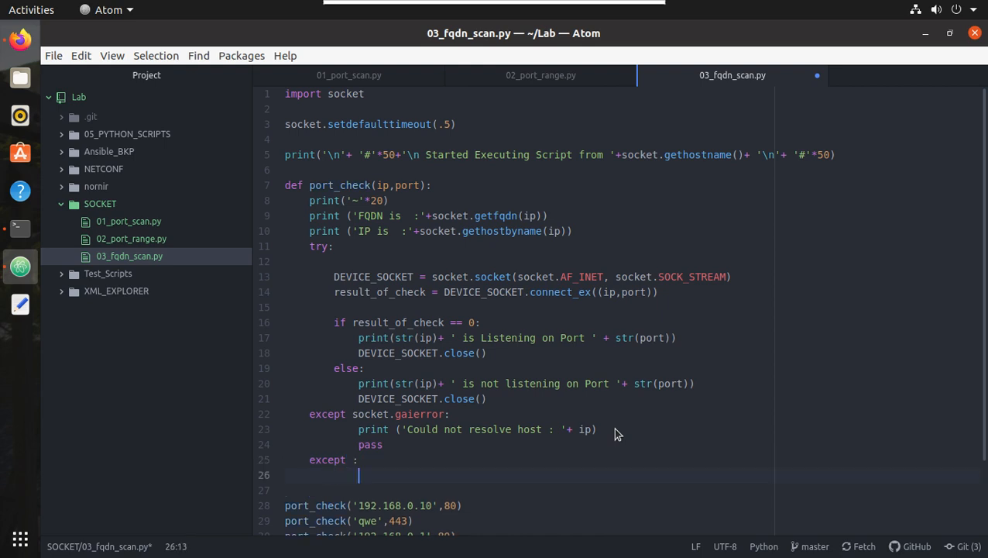
{"action": "type", "text": "print"}
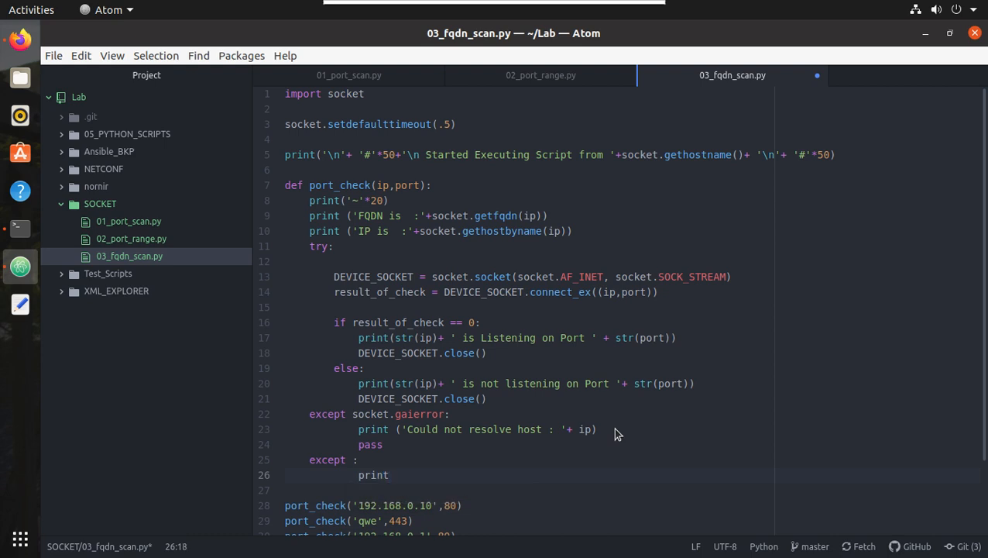
{"action": "type", "text": "(e"}
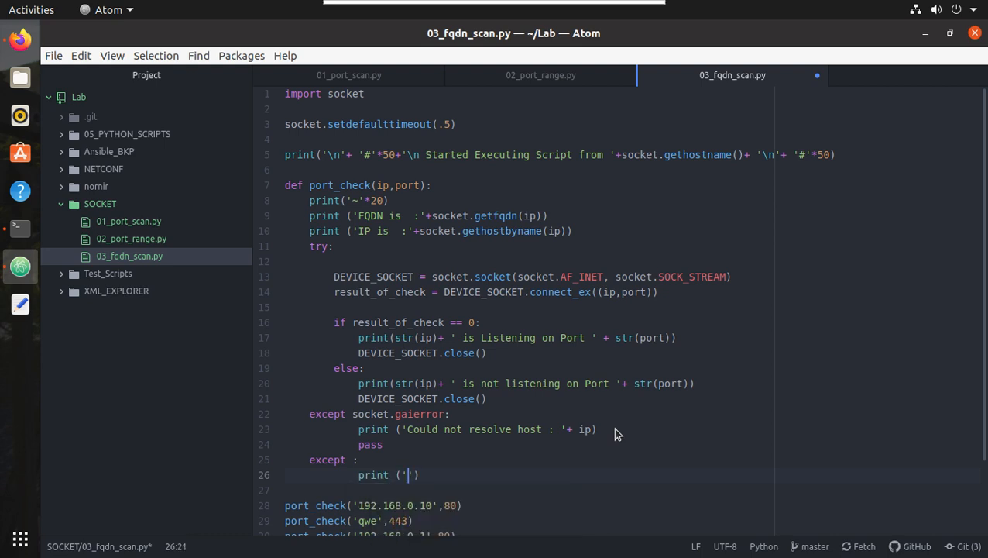
{"action": "type", "text": "Exception occured"}
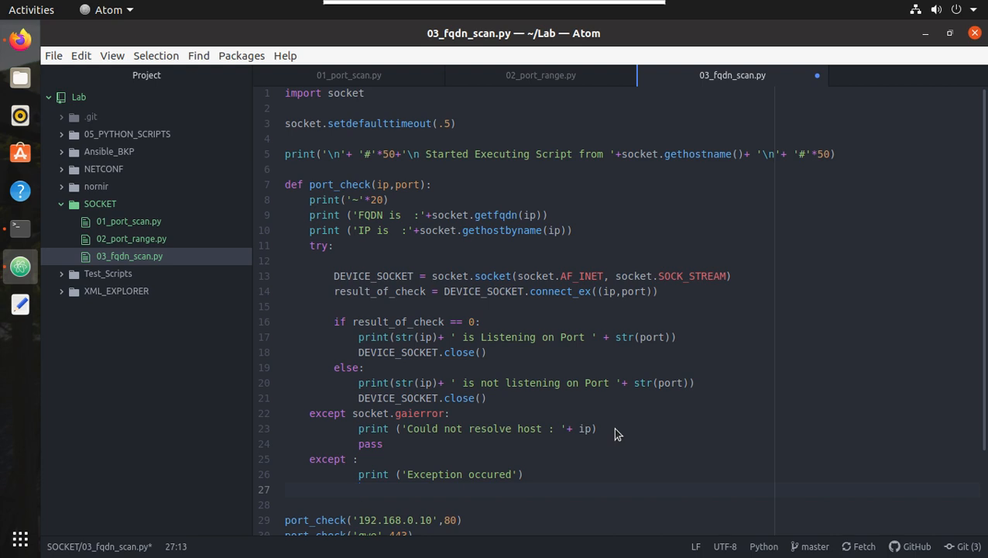
{"action": "type", "text": "pass"}
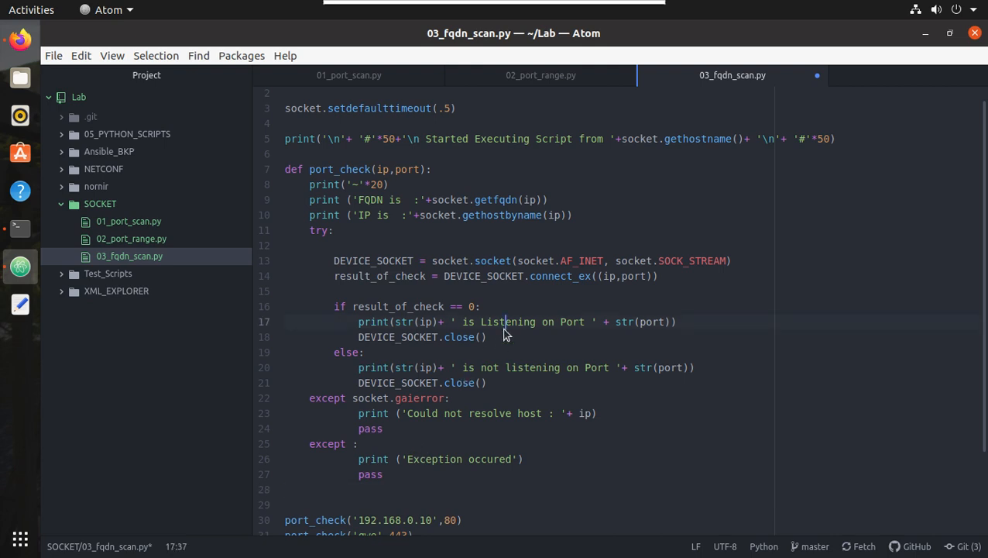
- Rerun the script, see the gaierror traceback from gethostbyname on line 10, and close the output
{"action": "scroll", "scroll_direction": "down", "scroll_amount": 3}
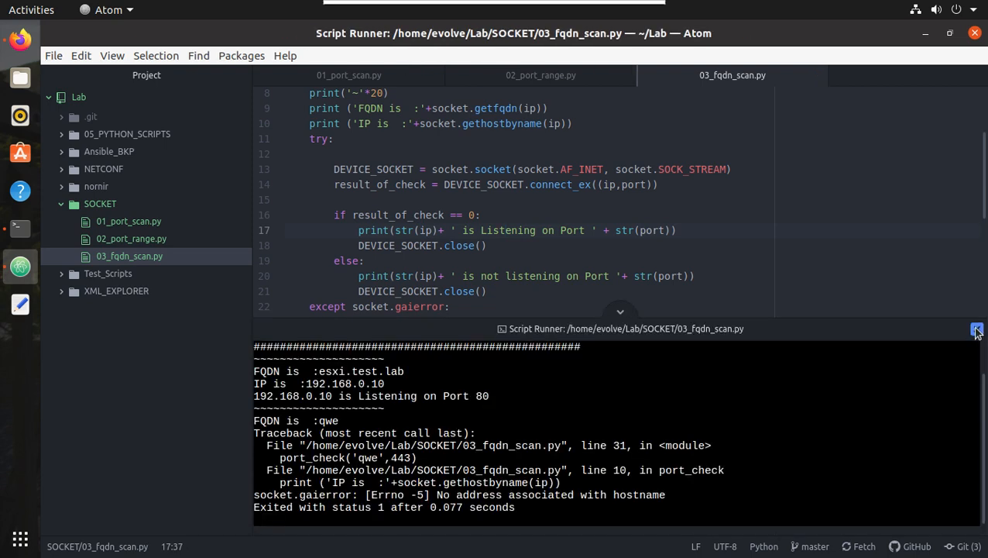
{"action": "left_click", "coordinate": [976, 328]}
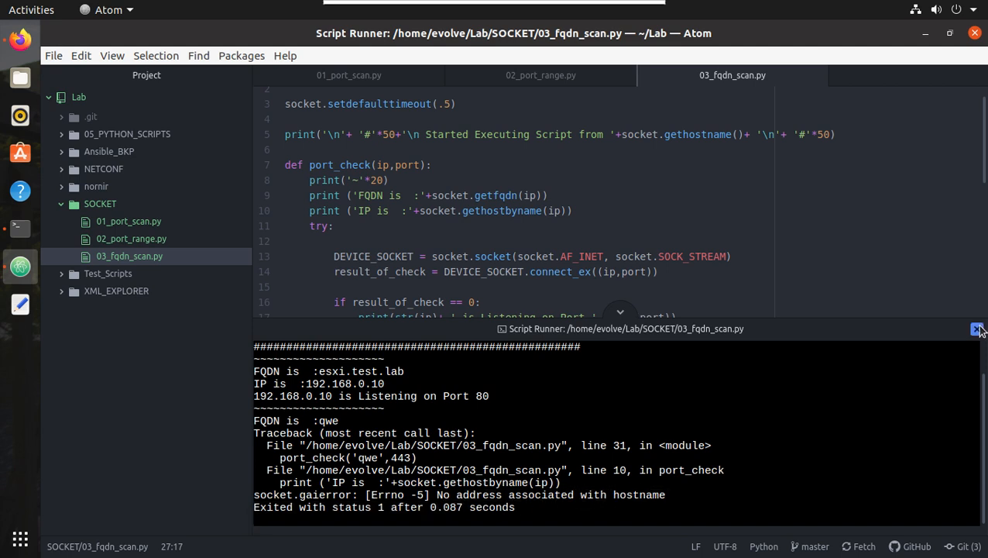
{"action": "left_click", "coordinate": [976, 328]}
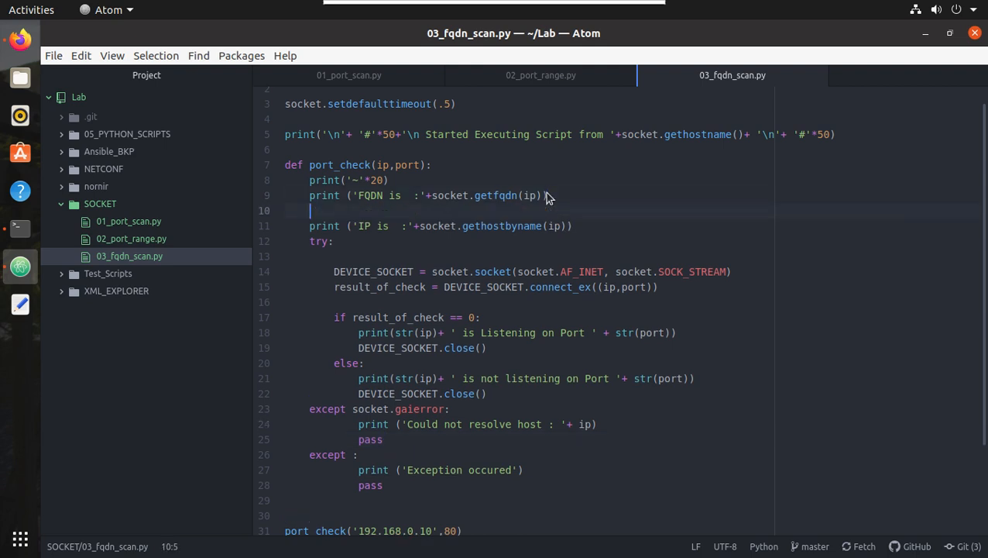
- Wrap the gethostbyname print in try/except printing 'Exception occured while getting IP ' then pass
{"action": "type", "text": "try :"}
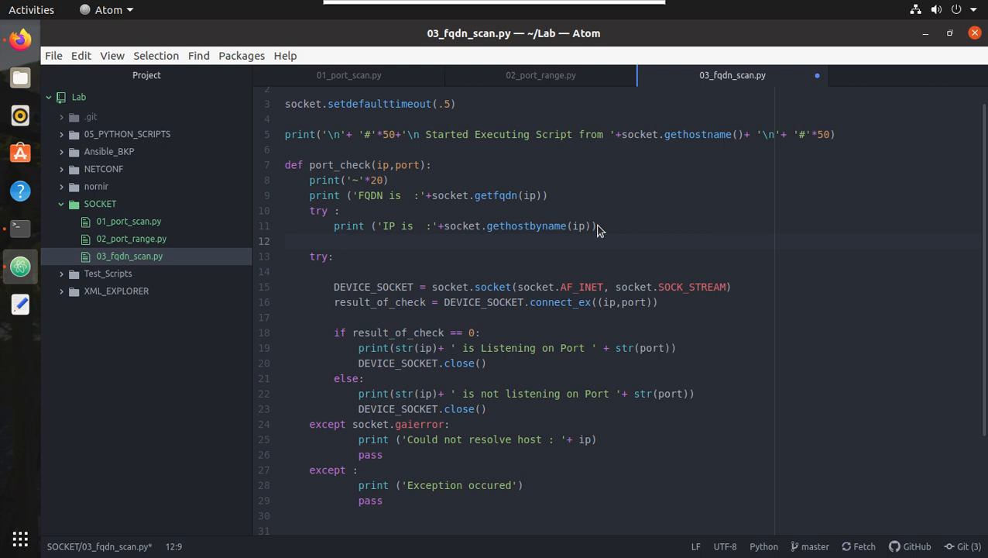
{"action": "type", "text": "exce"}
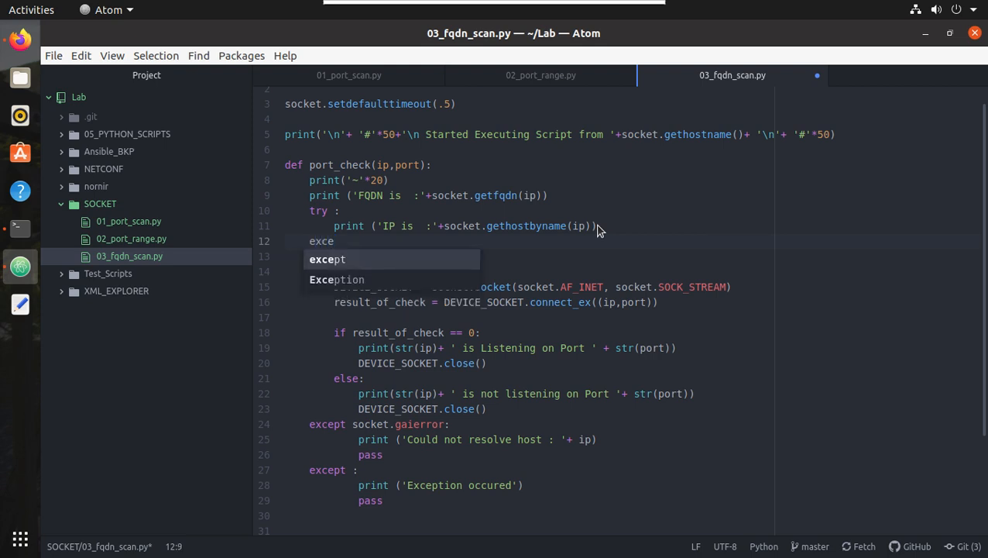
{"action": "type", "text": "except :"}
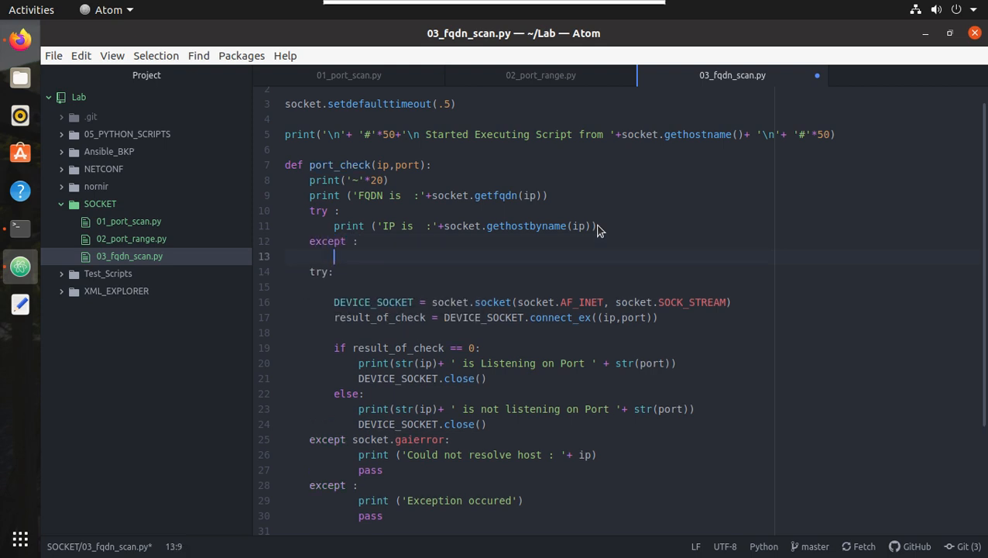
{"action": "type", "text": "print"}
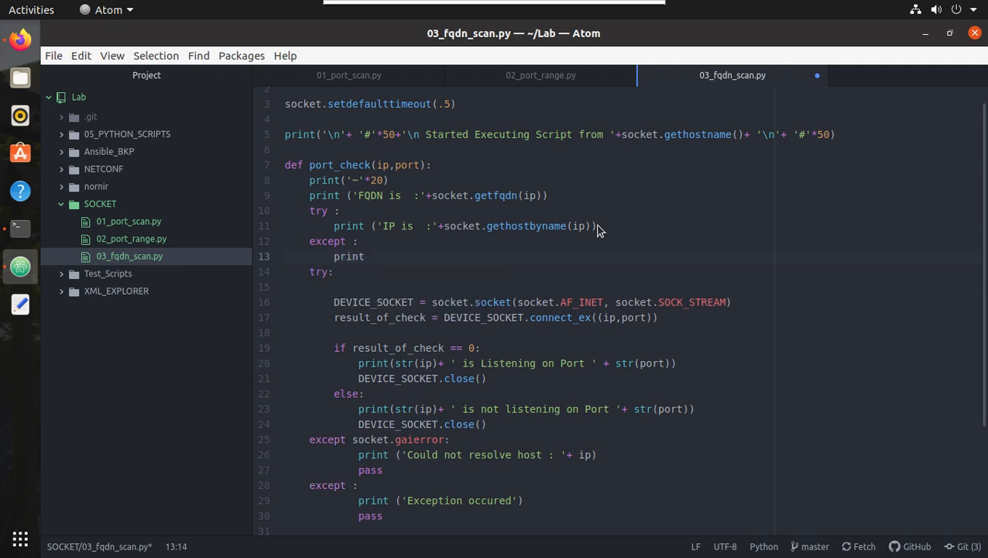
{"action": "type", "text": "()"}
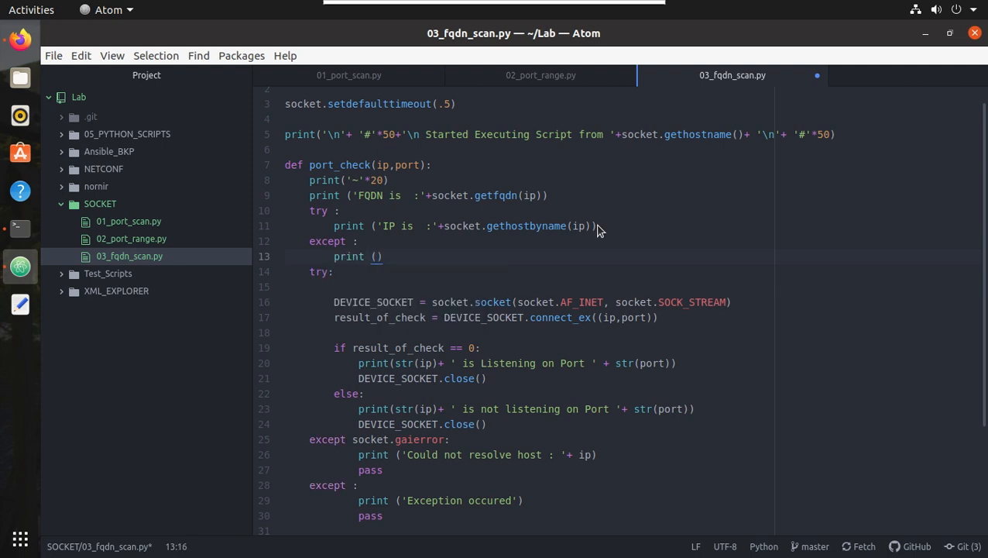
{"action": "type", "text": "Exception '"}
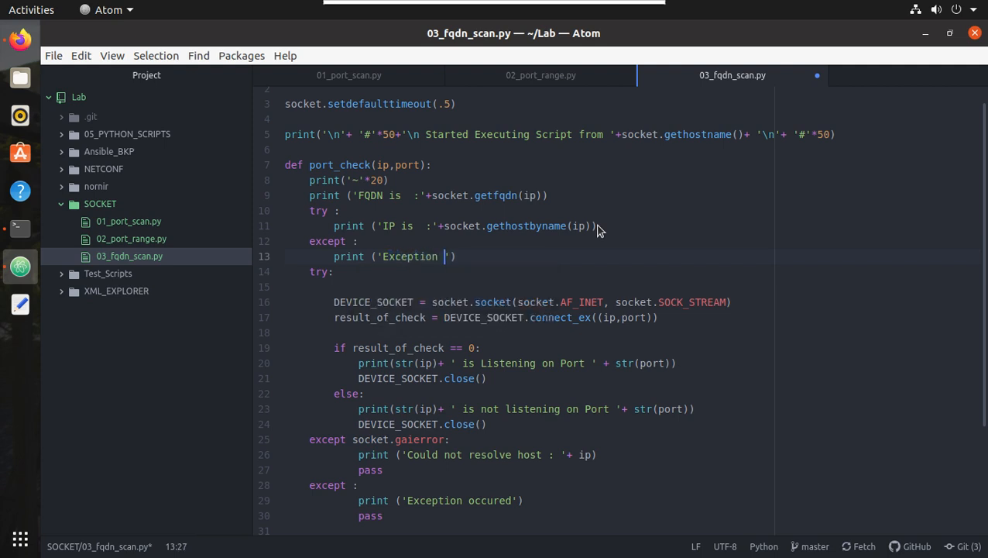
{"action": "type", "text": "occured while ge"}
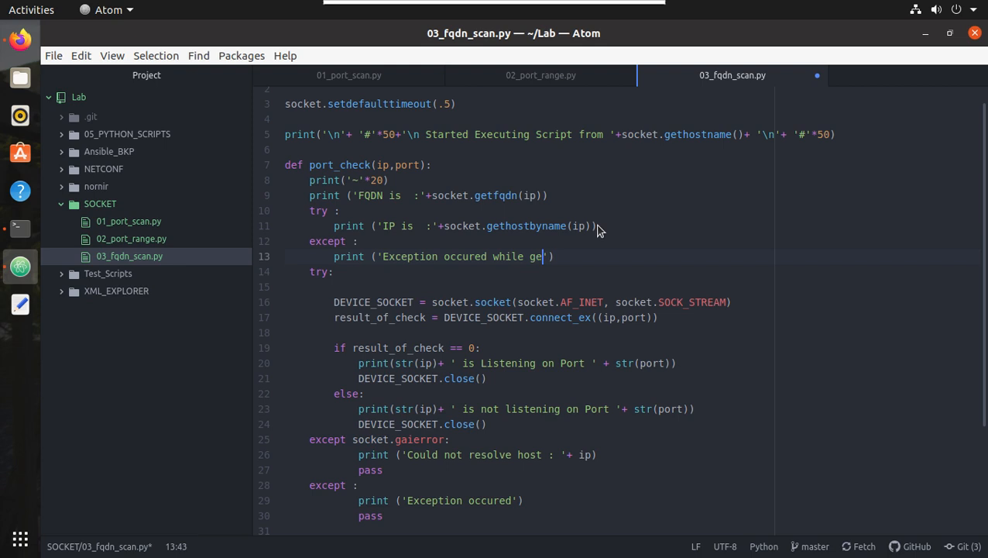
{"action": "type", "text": "tting IP"}
{"action": "type", "text": "pa"}
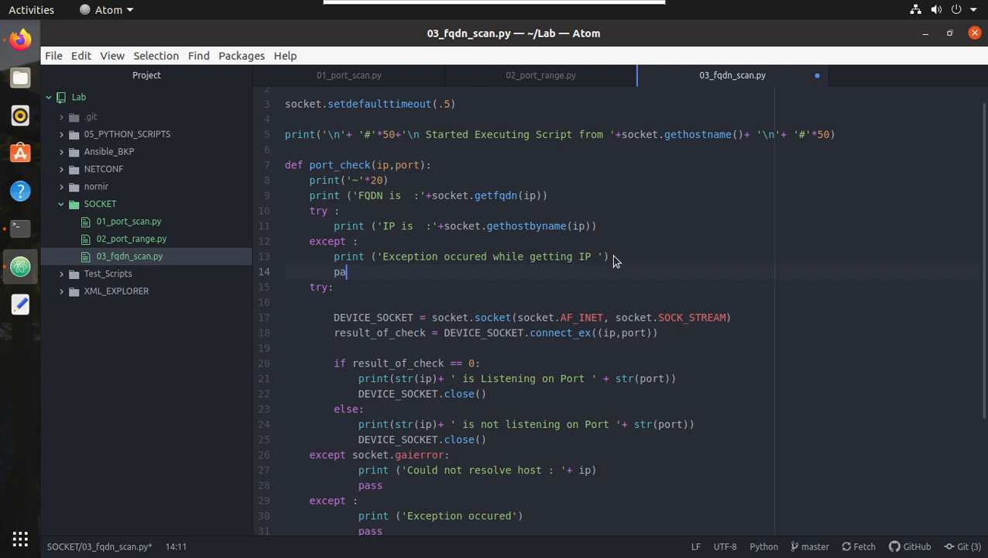
{"action": "type", "text": "ss"}
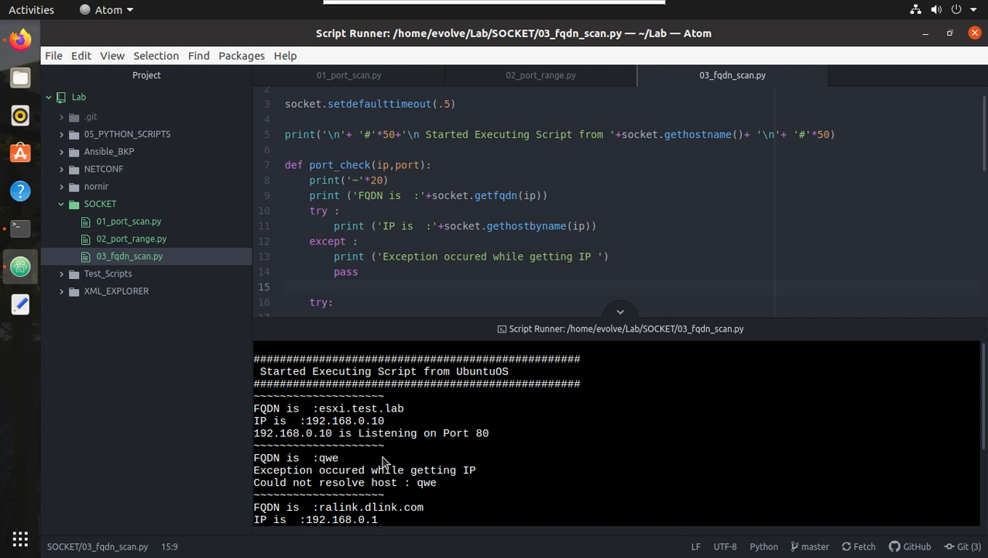
{"action": "mouse_move", "coordinate": [455, 475]}
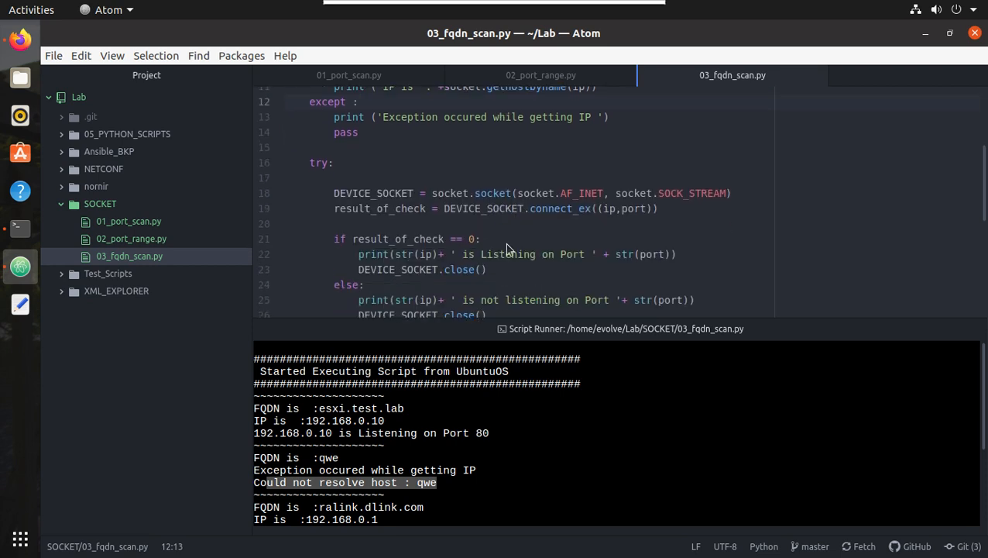
- Review the rerun output showing qwe handled and scanning continuing to ralink.dlink.com
{"action": "scroll", "scroll_direction": "down", "scroll_amount": 3}
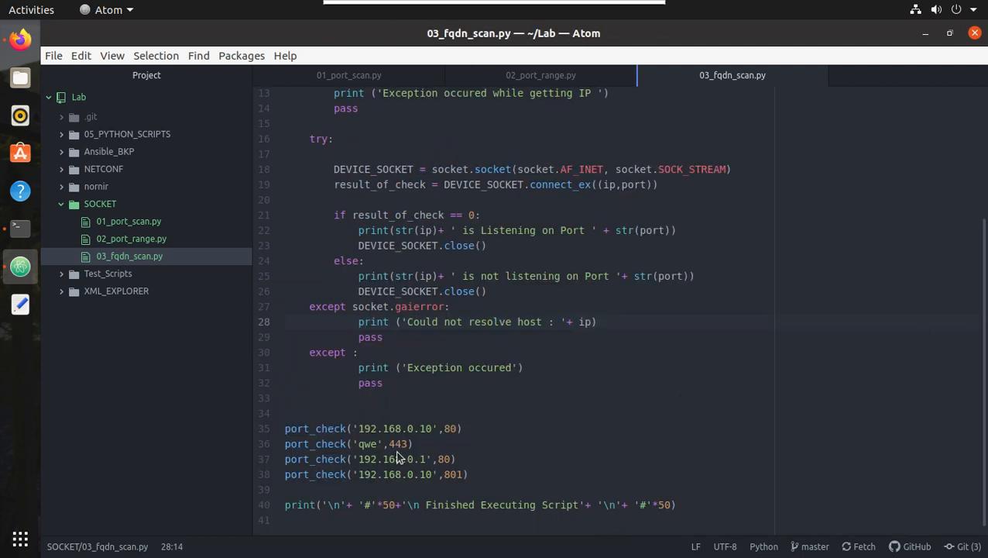
- Restore 'cisco.com' as the second port_check host, rerun successfully, and close the output
{"action": "key", "text": "BackSpace"}
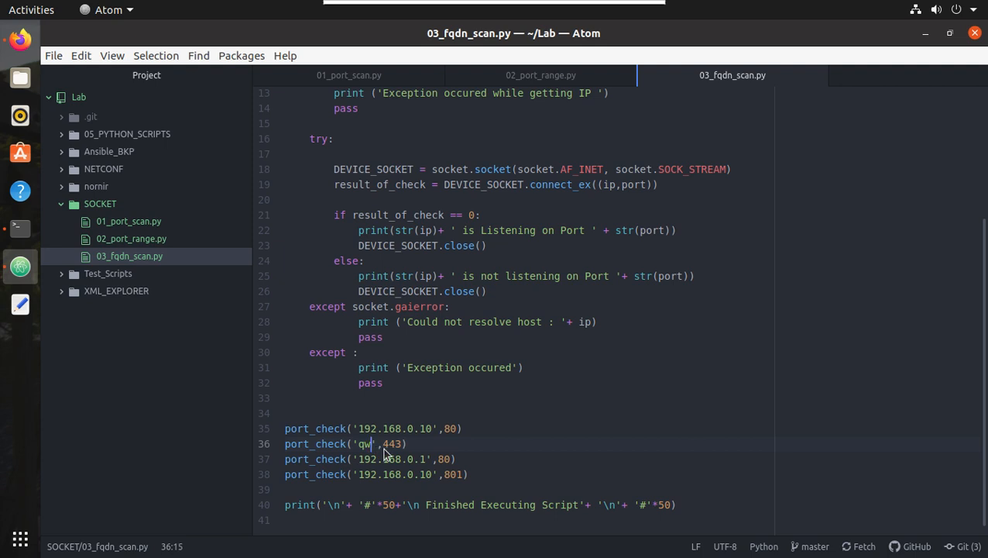
{"action": "type", "text": "cisco"}
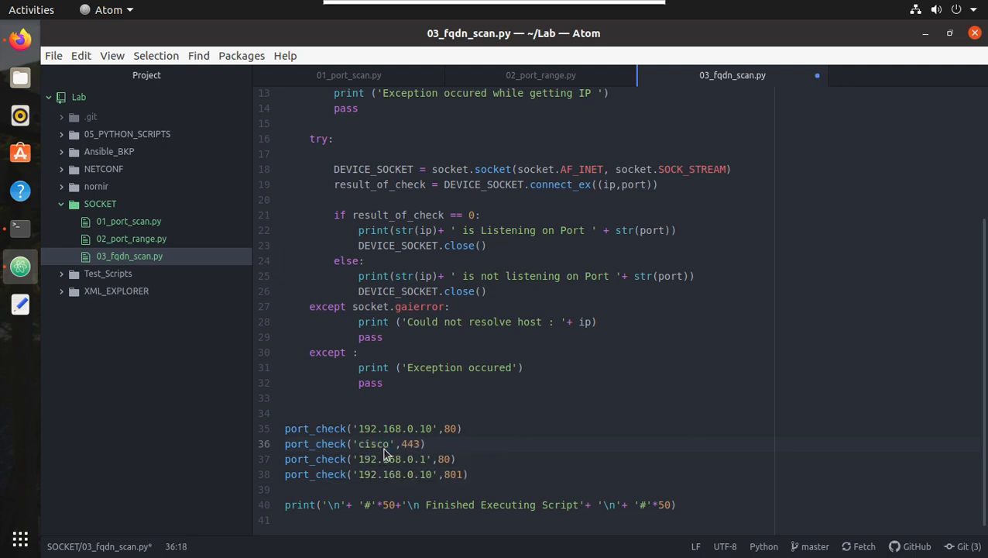
{"action": "type", "text": ".com"}
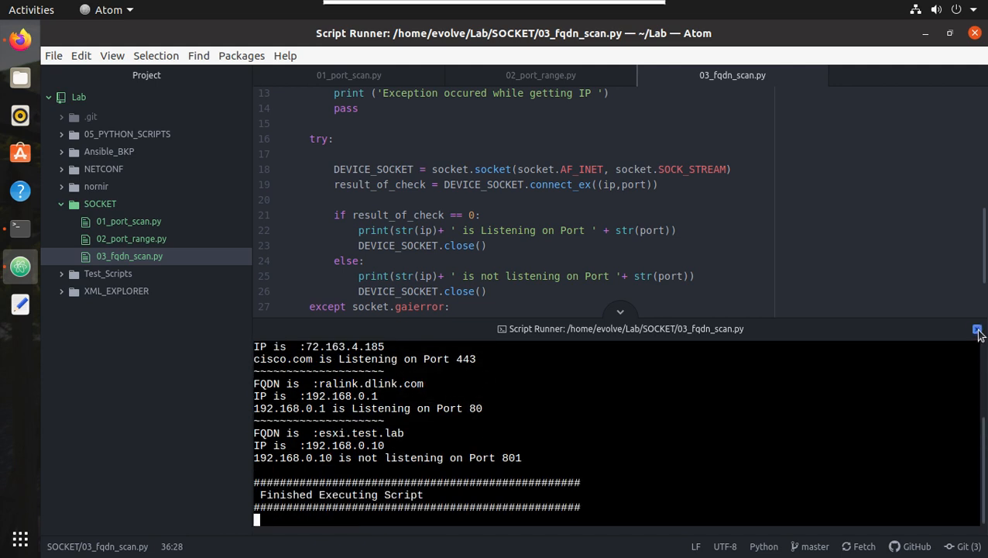
{"action": "left_click", "coordinate": [976, 328]}
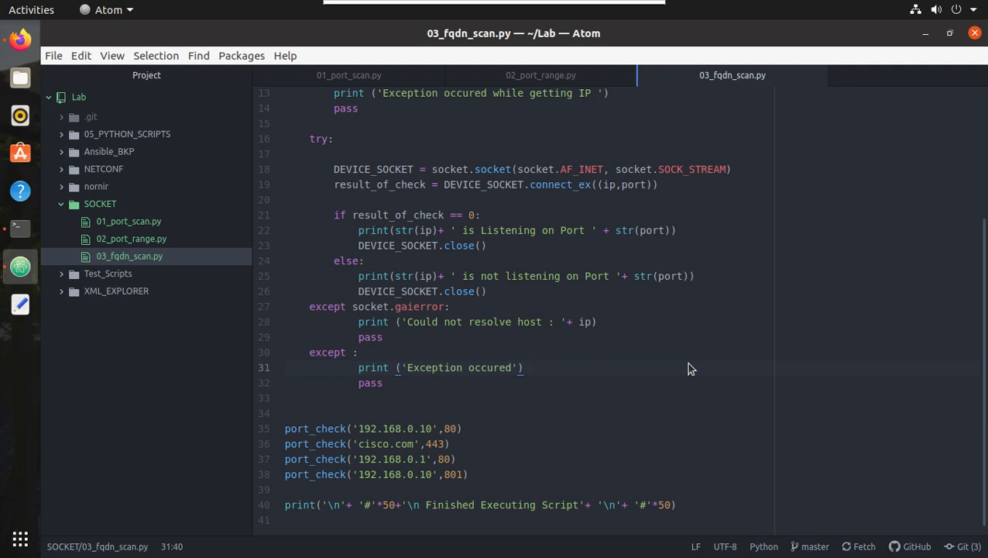